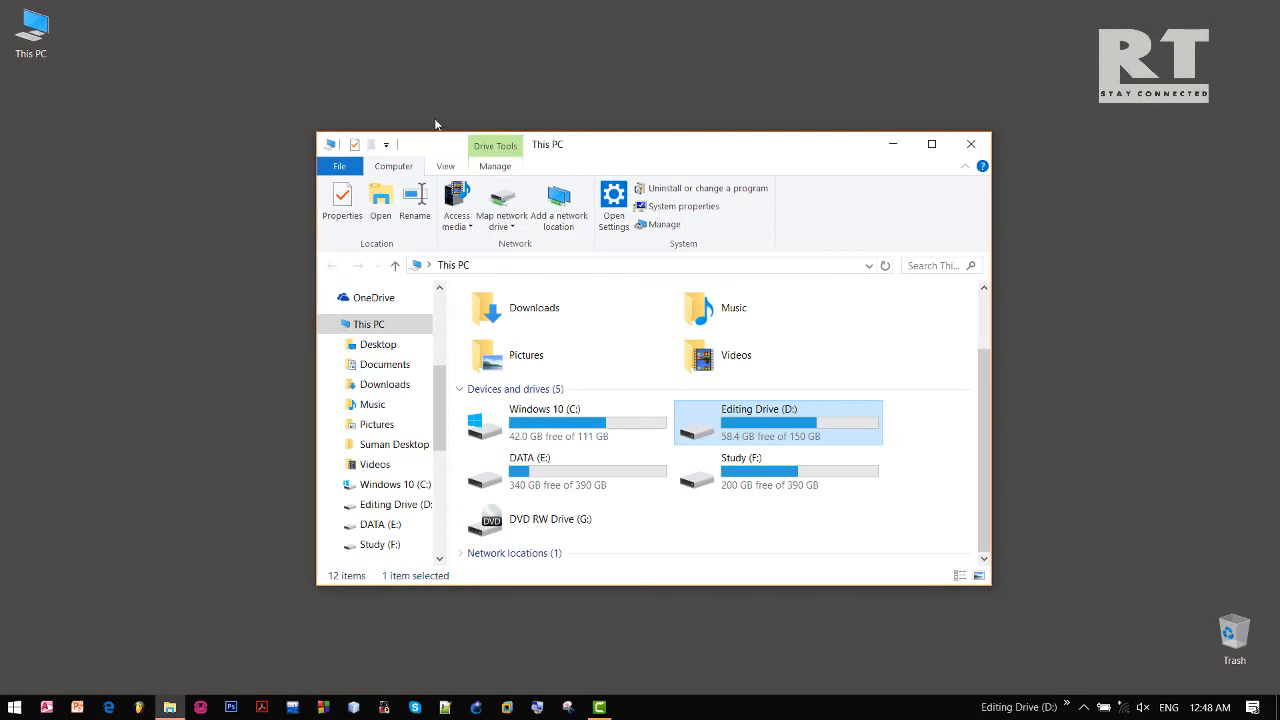
Open Computer Management for This PC and view Shares under Shared Folders, getting error 2114.
right_click(32, 28)
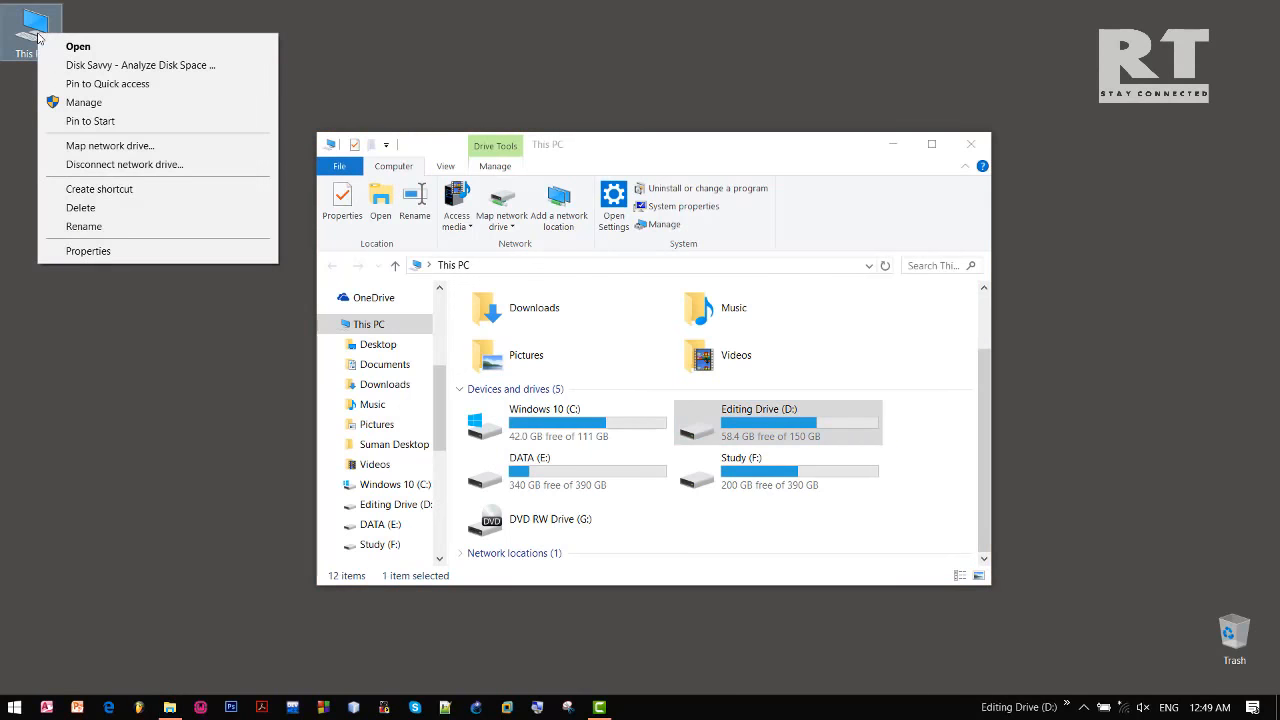
click(92, 116)
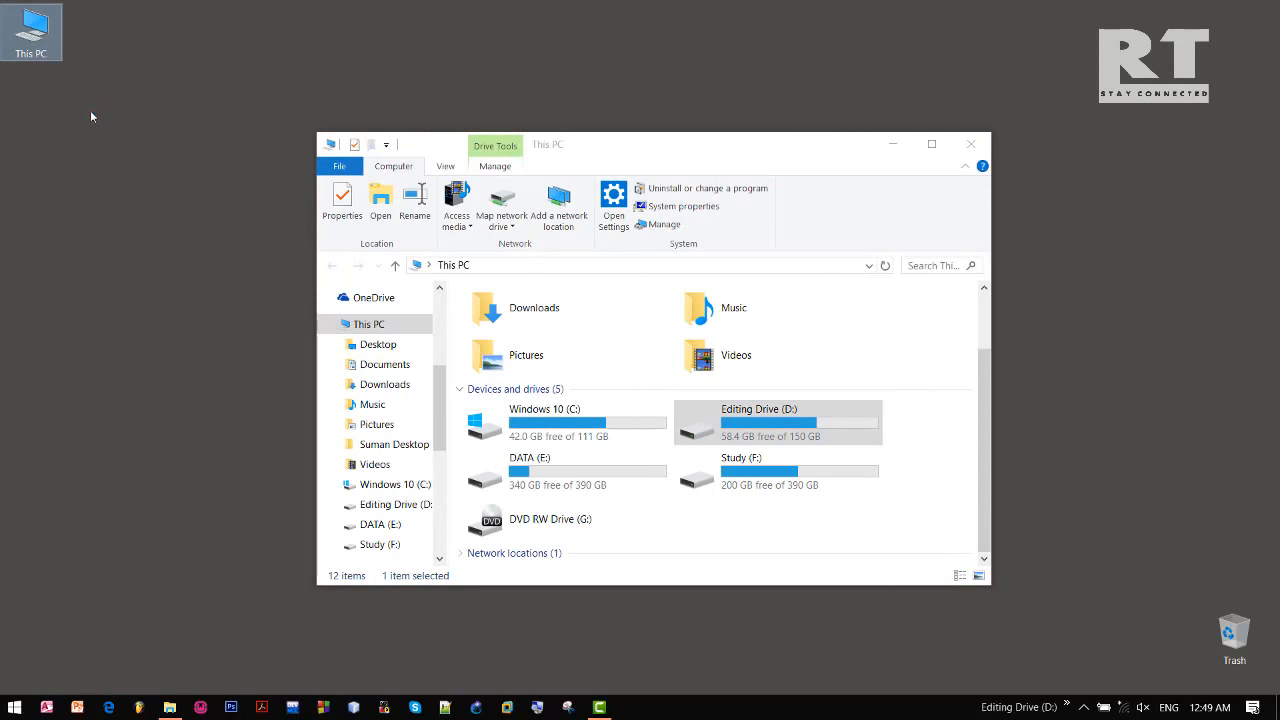
click(660, 224)
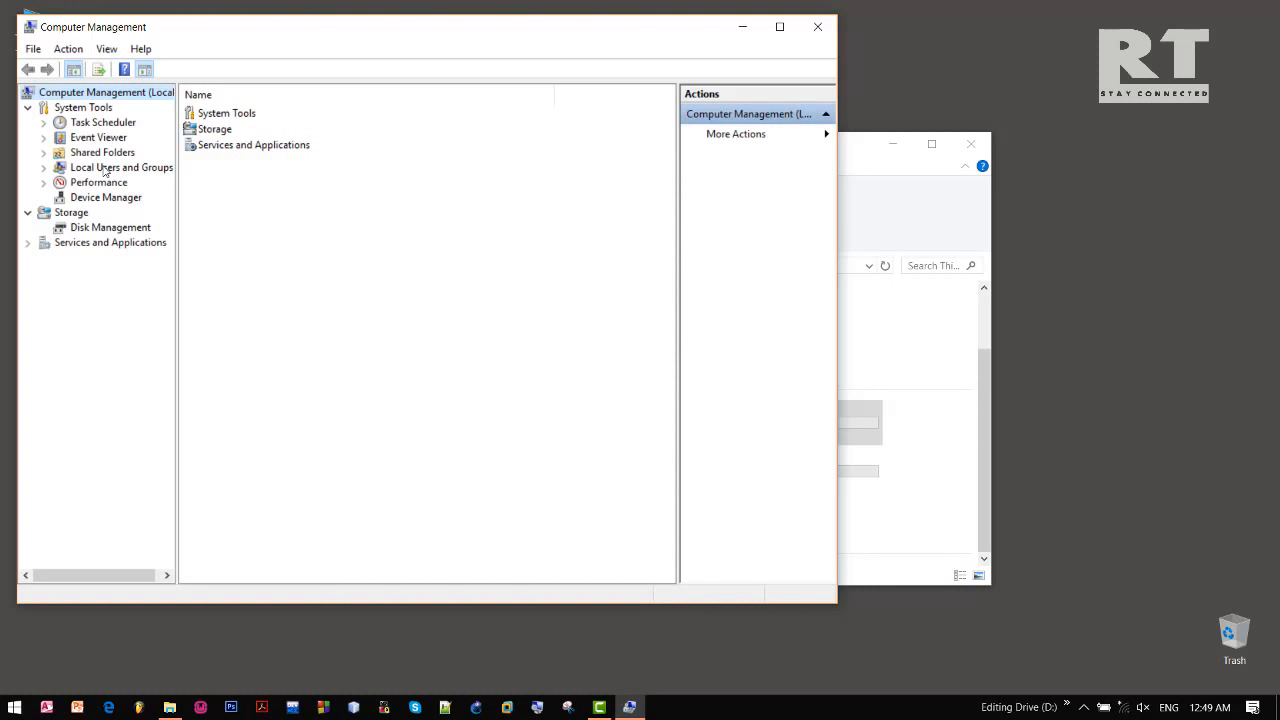
mouse_move(126, 166)
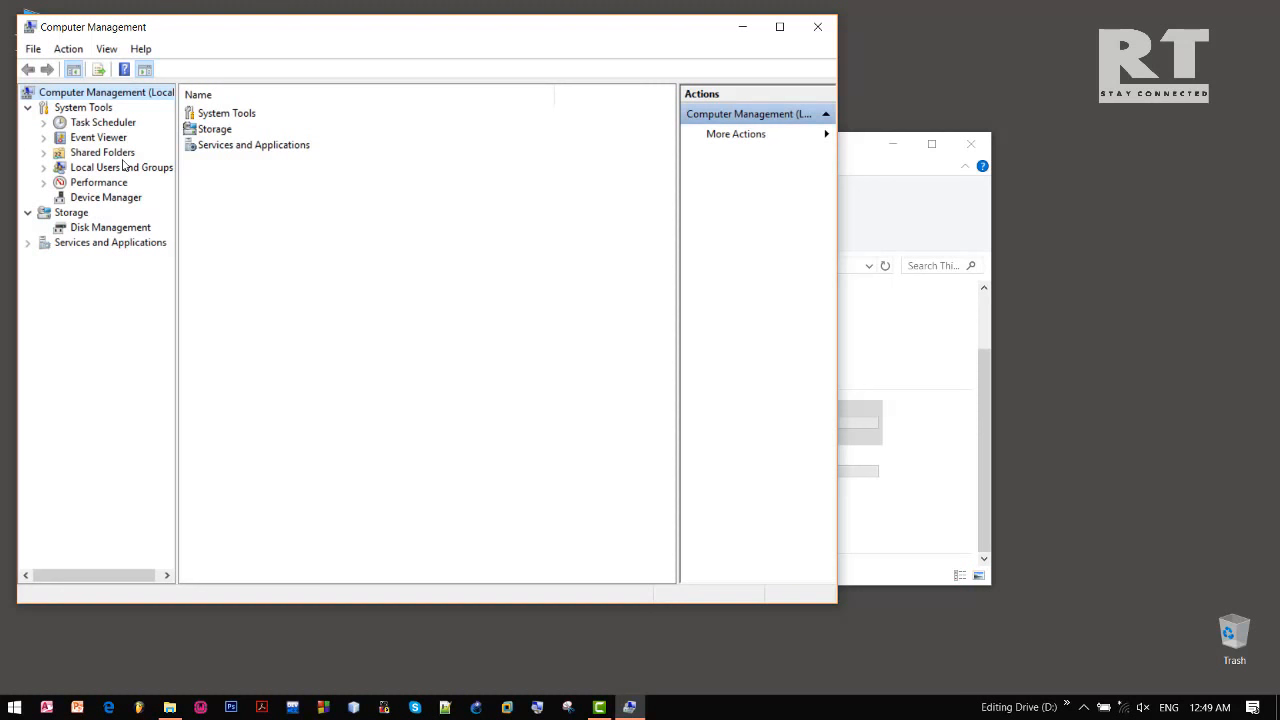
click(44, 152)
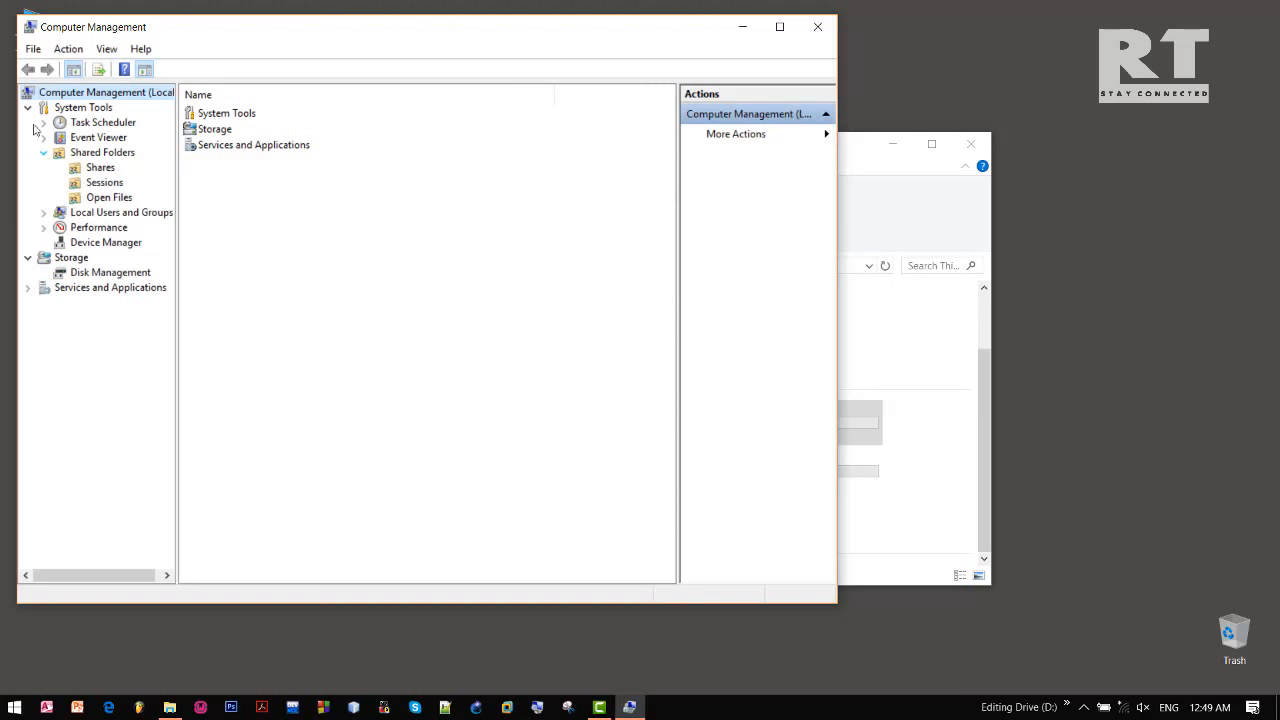
click(100, 168)
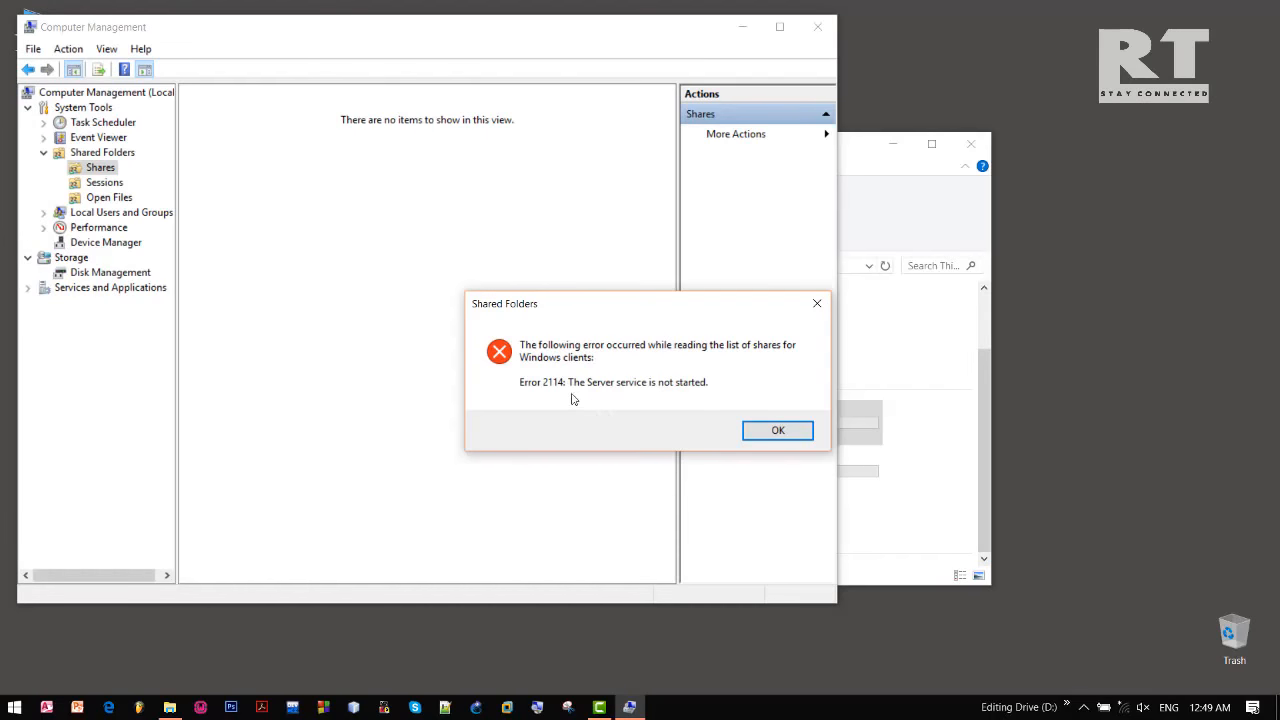
mouse_move(648, 396)
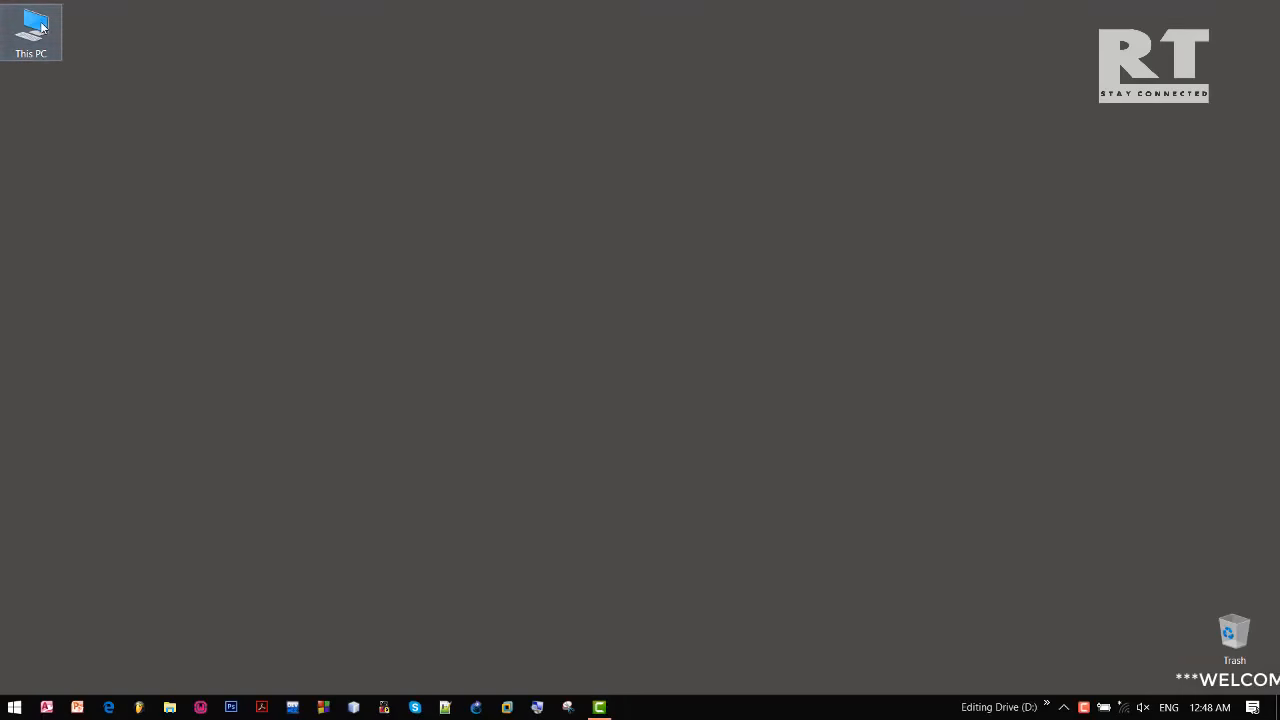
double_click(32, 24)
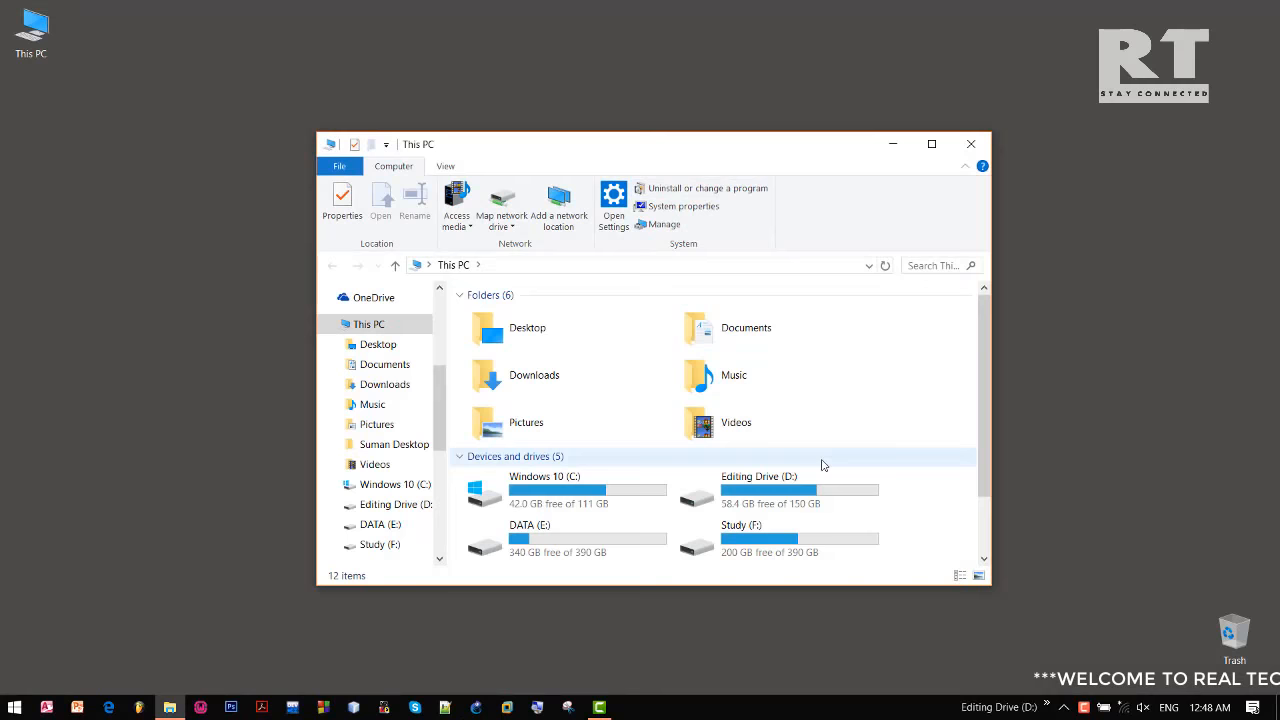
scroll(down, 3)
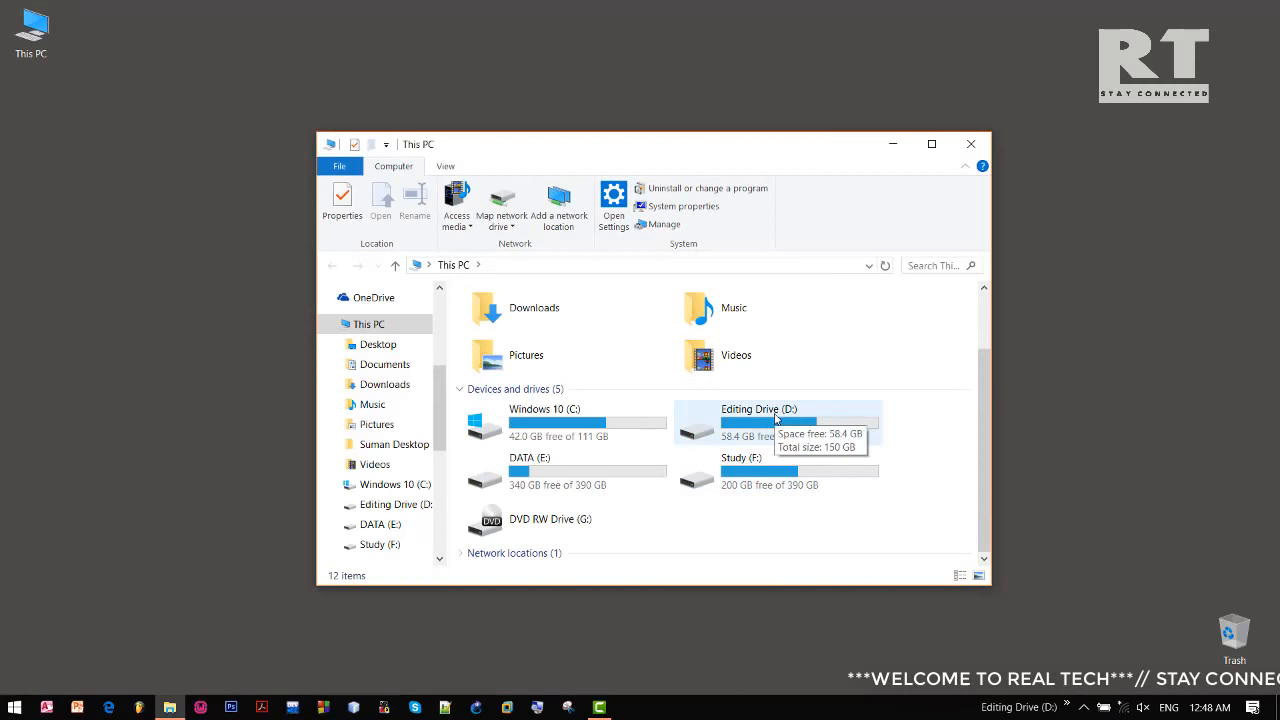
right_click(776, 422)
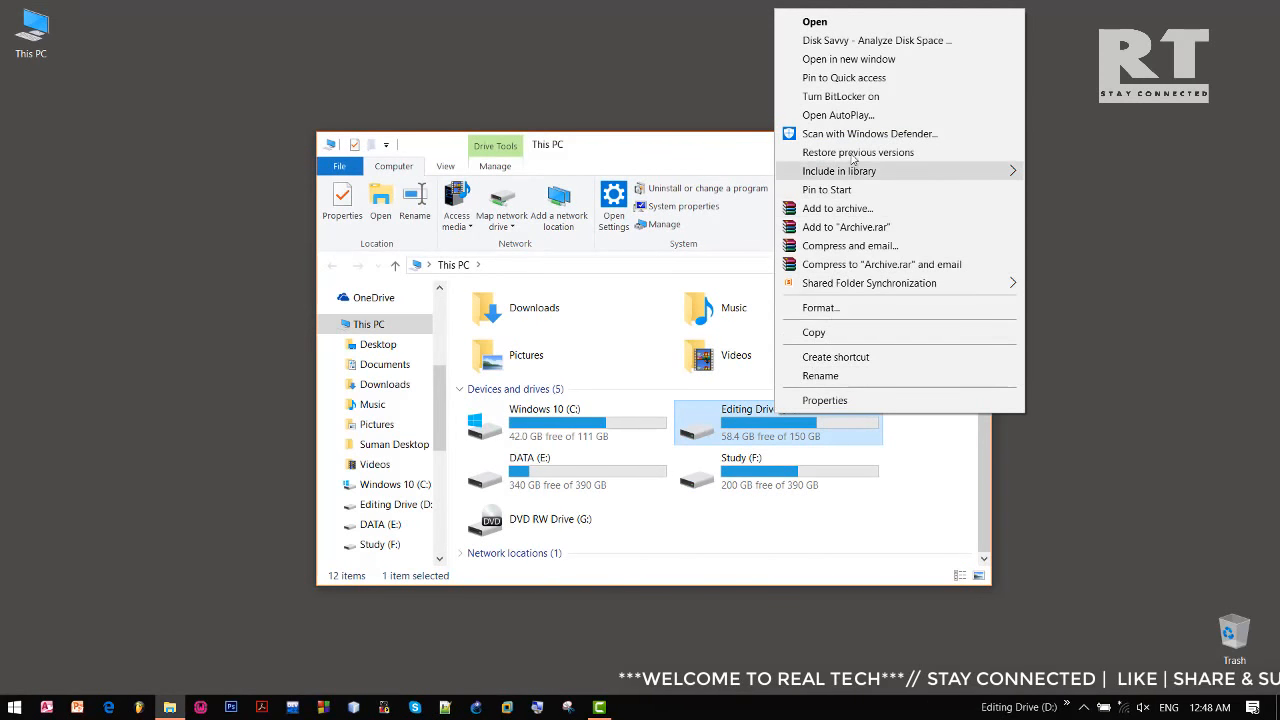
mouse_move(858, 208)
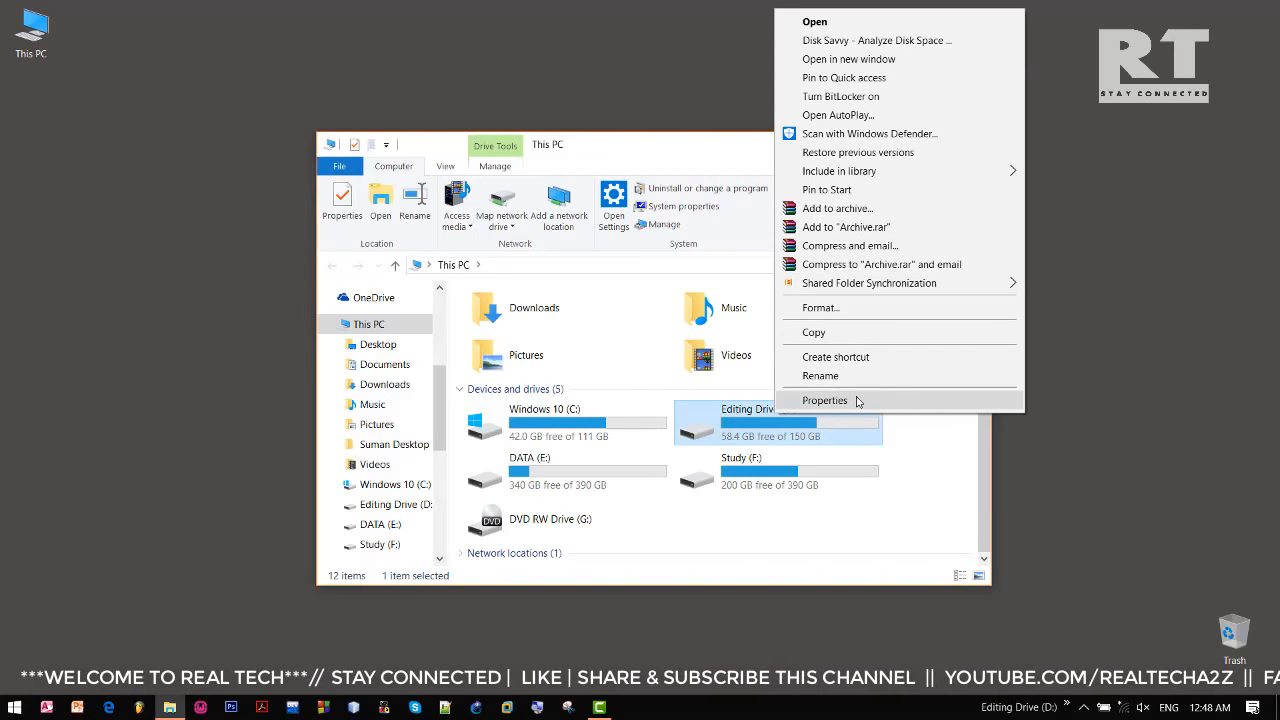
click(824, 400)
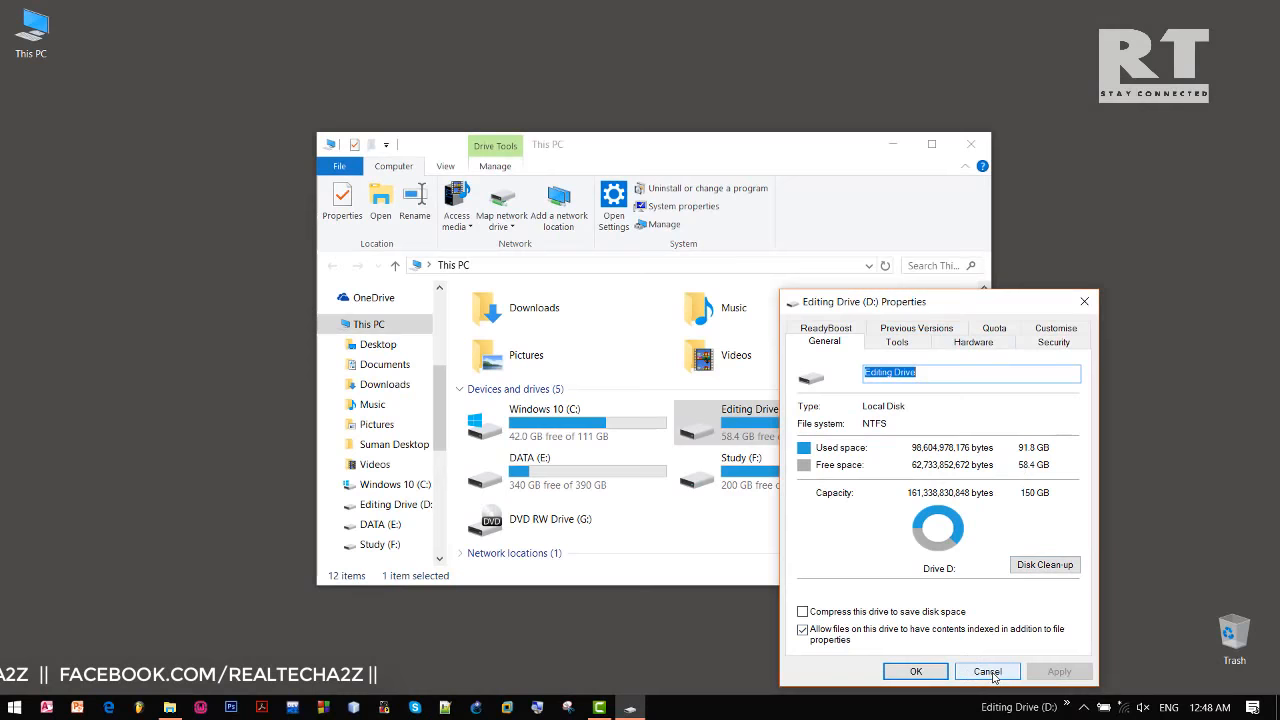
click(986, 672)
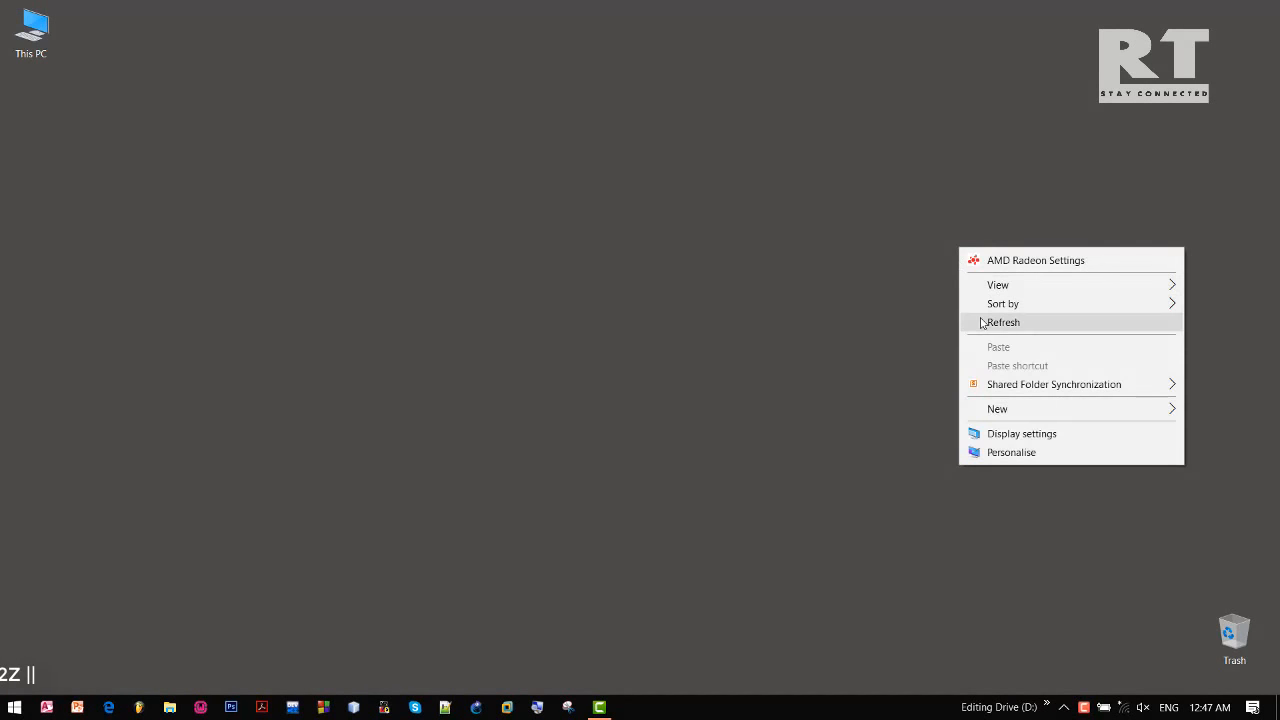
Paste the LanmanServer .reg file onto the desktop and search Start for regedit.
click(1004, 322)
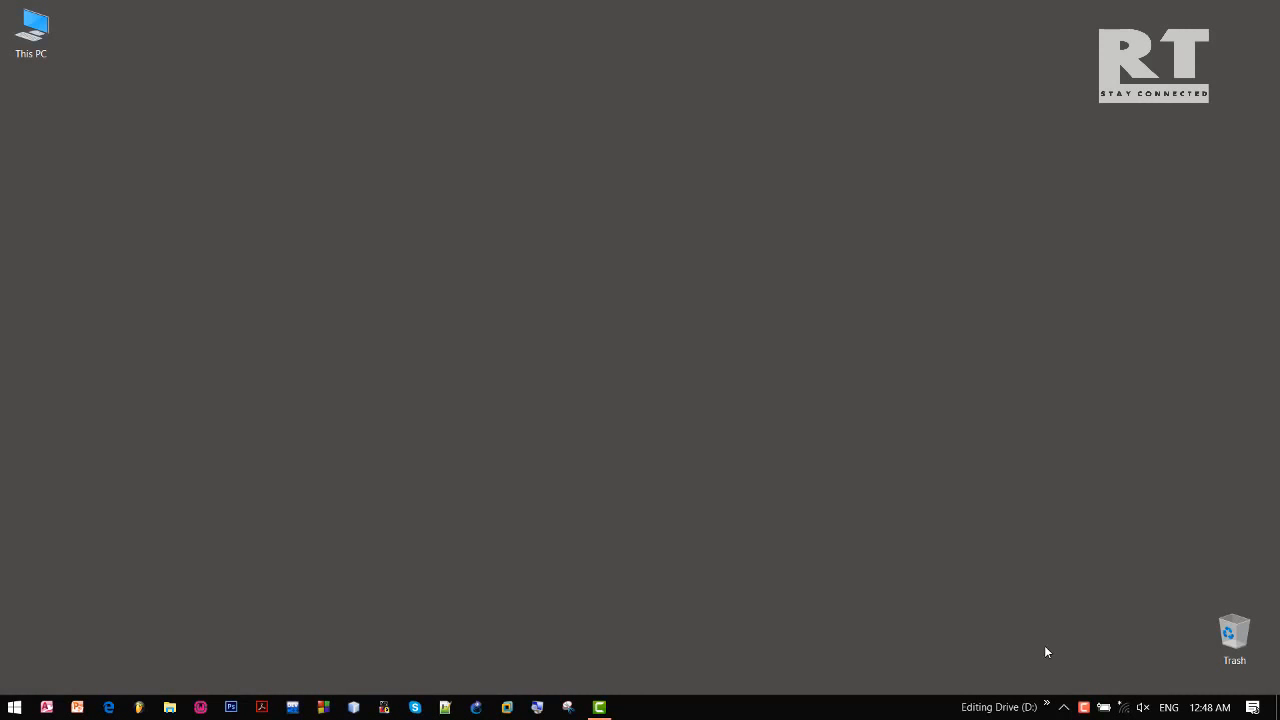
mouse_move(1072, 670)
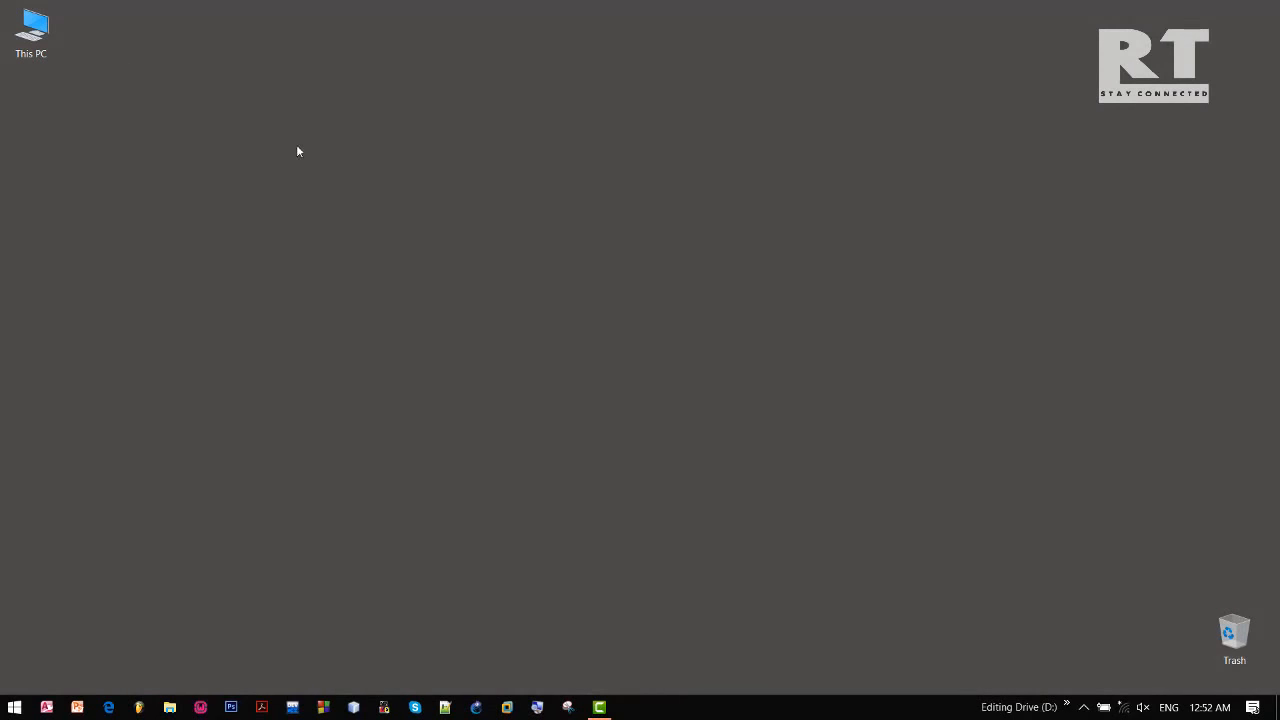
right_click(298, 152)
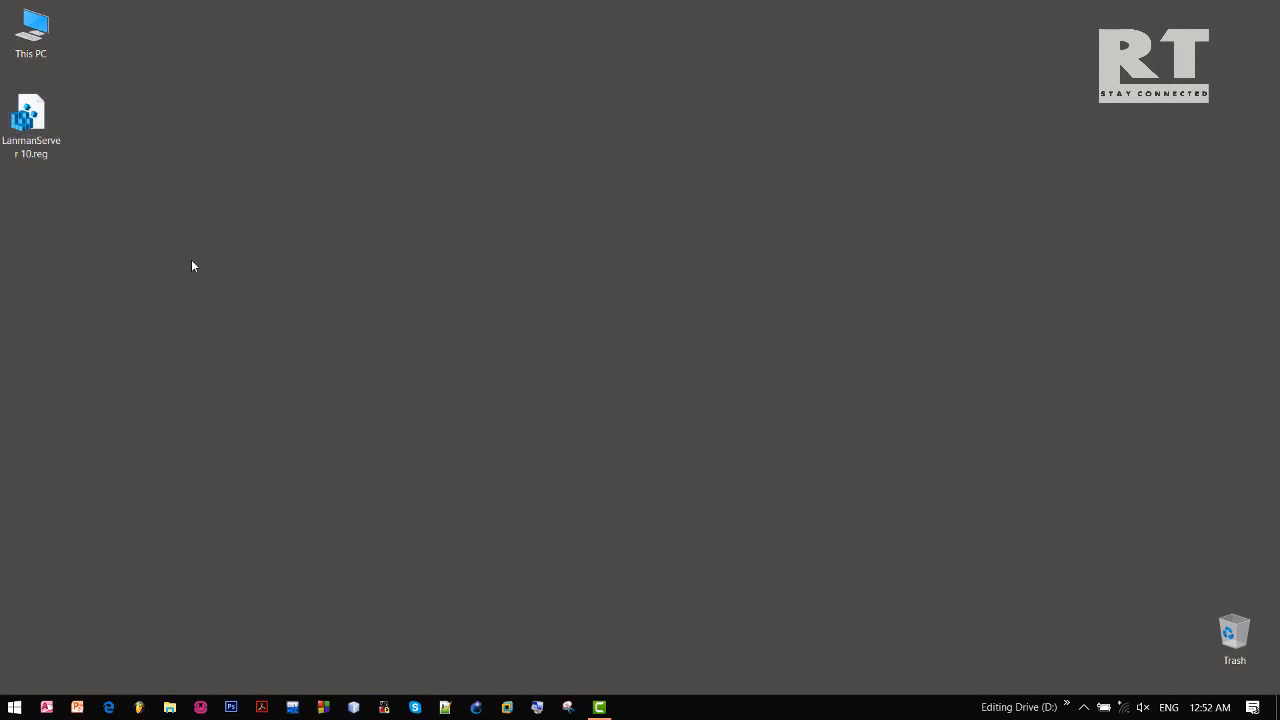
mouse_move(502, 276)
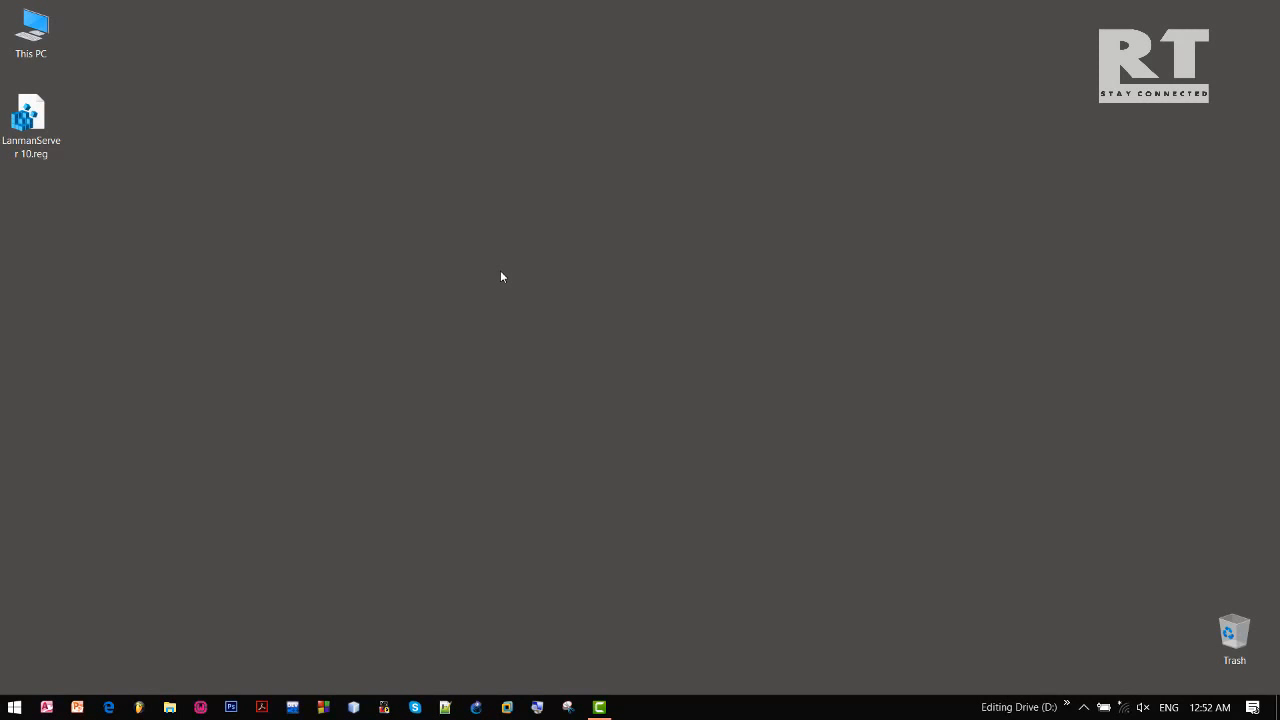
mouse_move(528, 272)
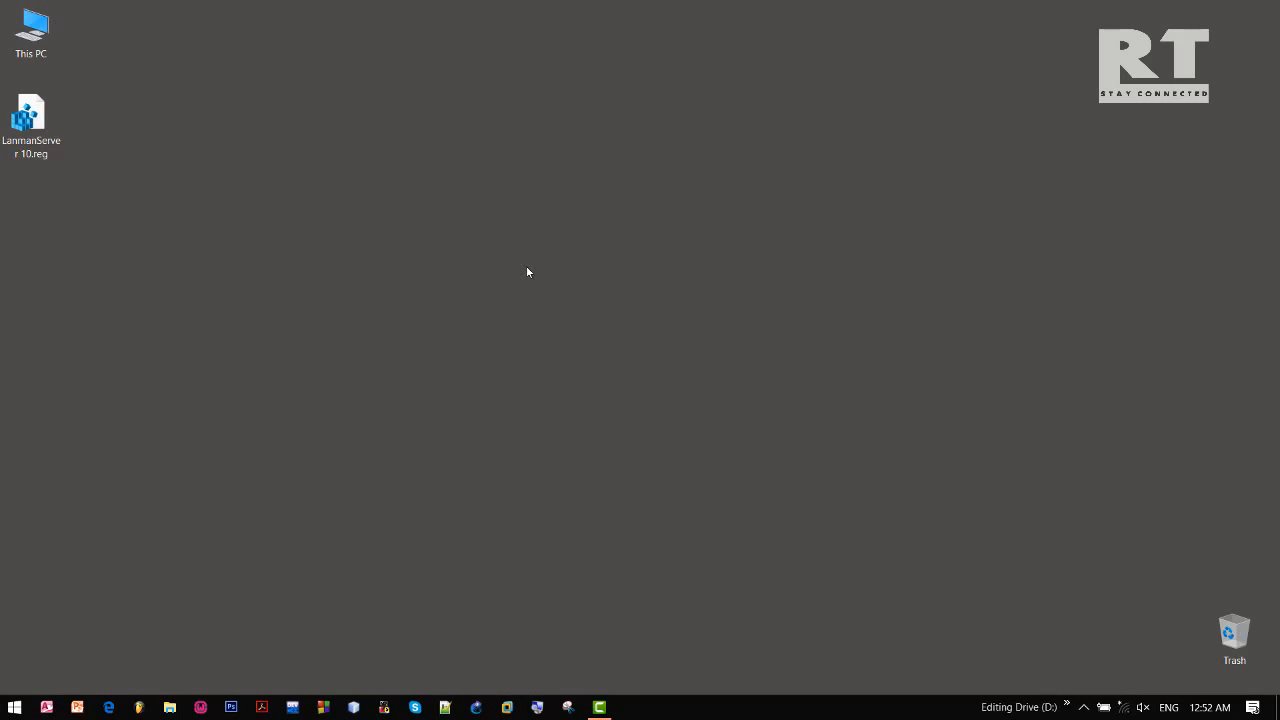
text(regedit)
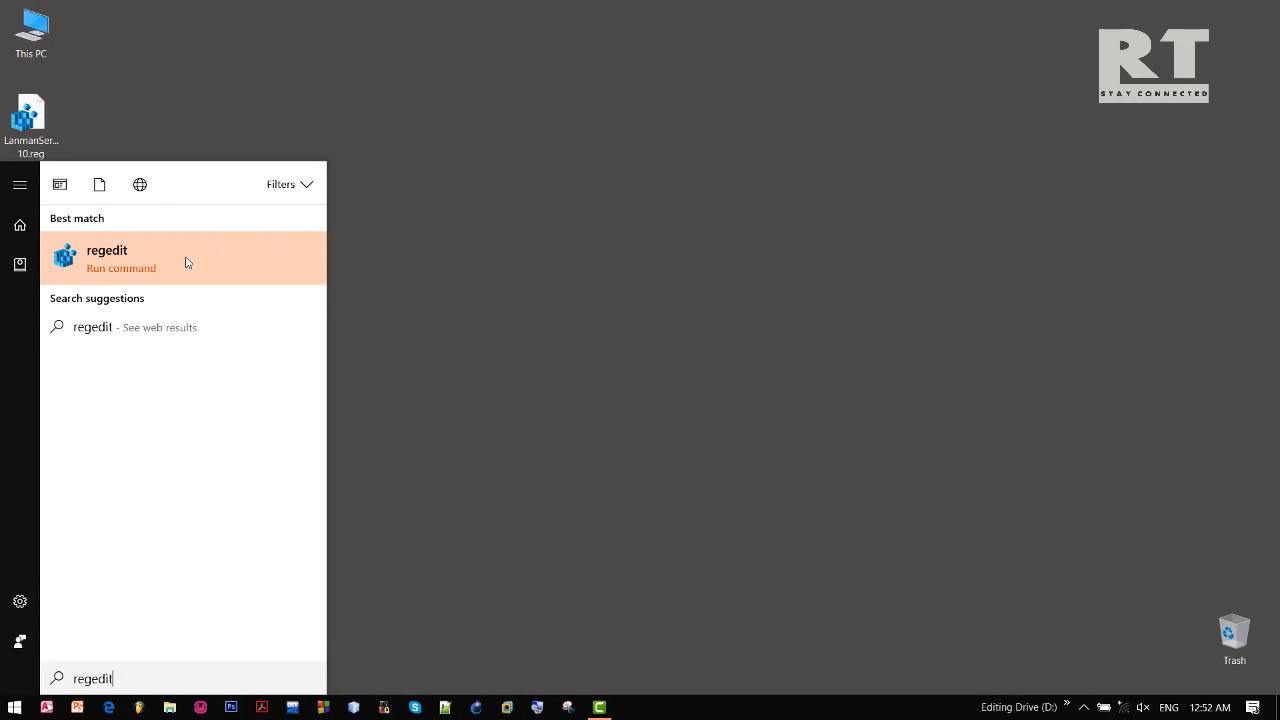
Launch Registry Editor and expand HKEY_LOCAL_MACHINE\SYSTEM\CurrentControlSet.
click(108, 258)
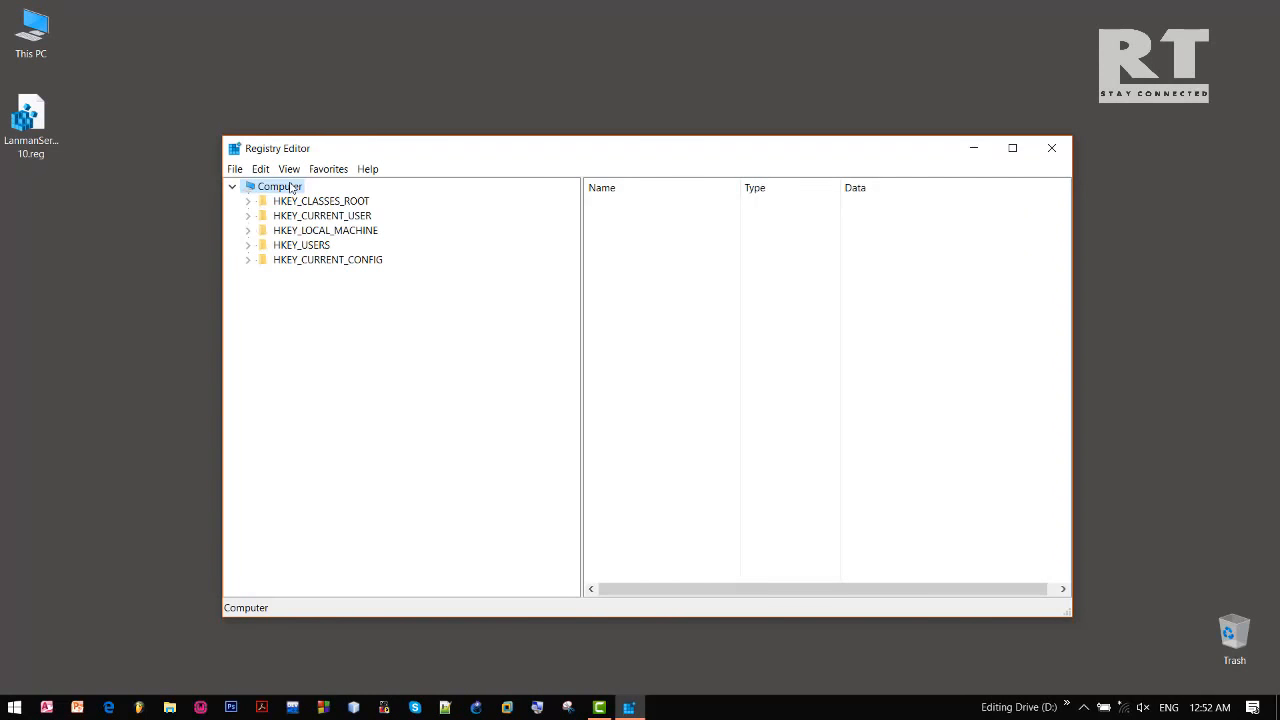
click(324, 230)
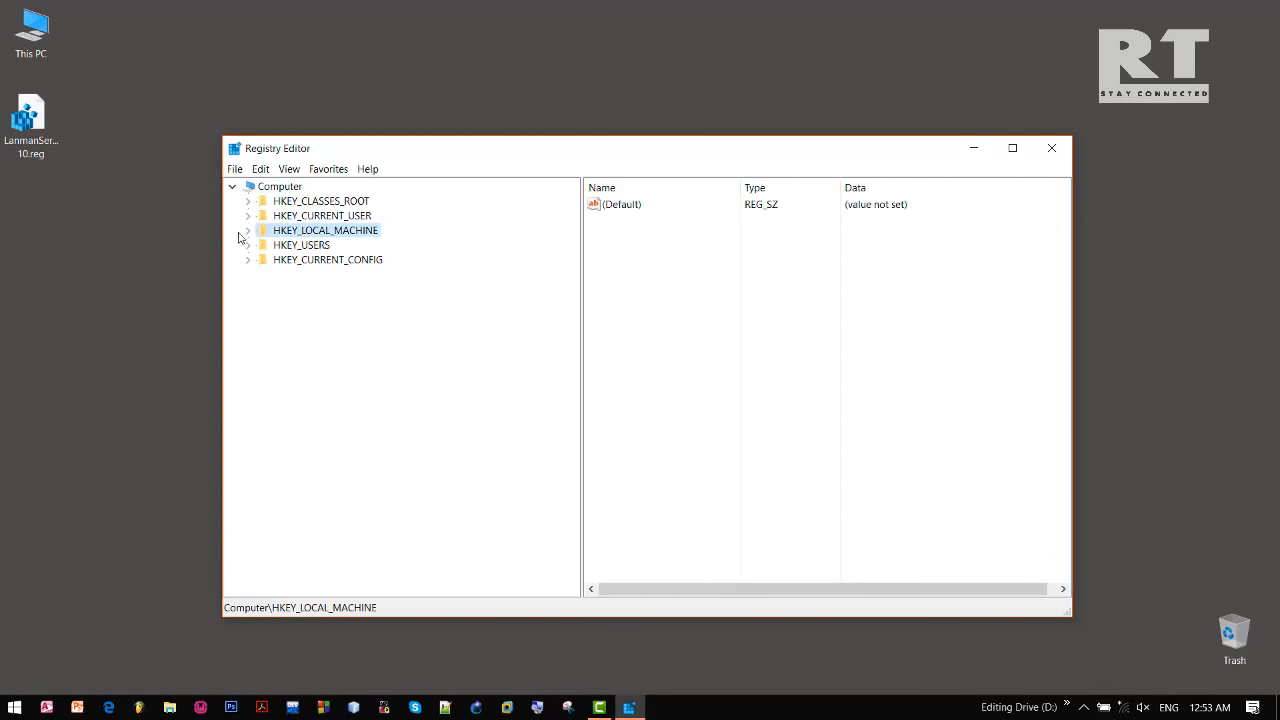
click(262, 318)
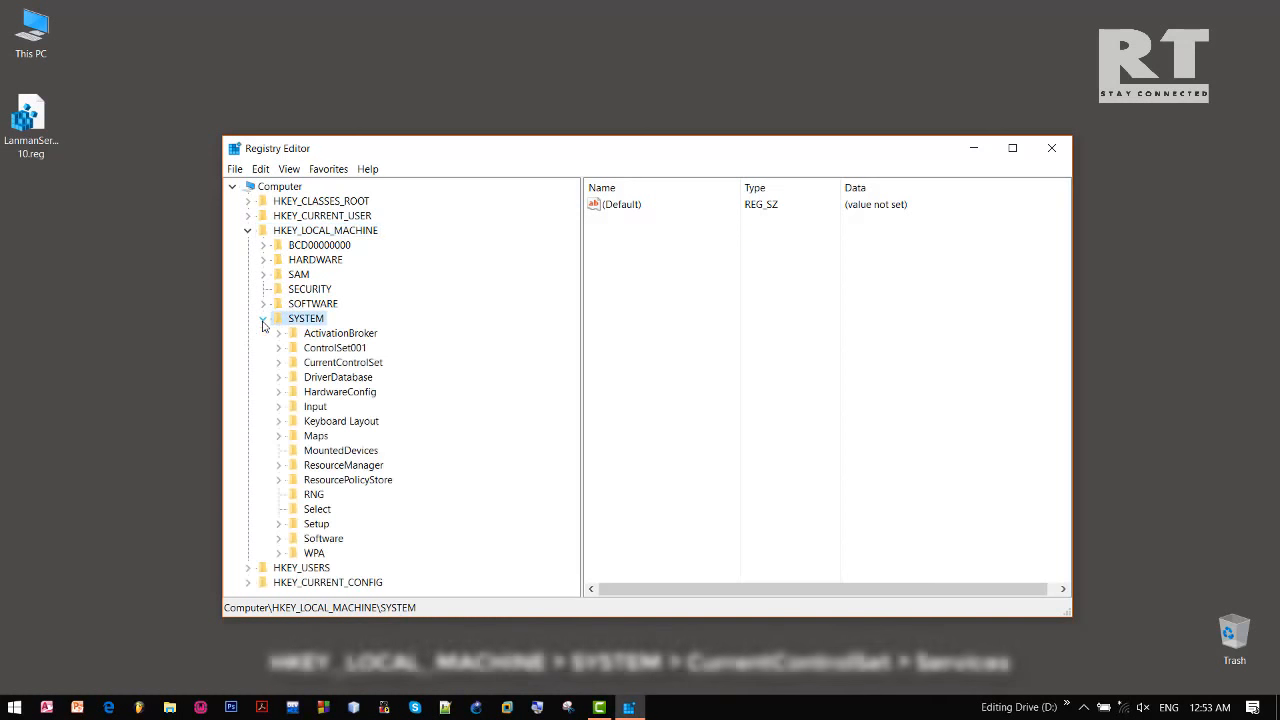
click(280, 362)
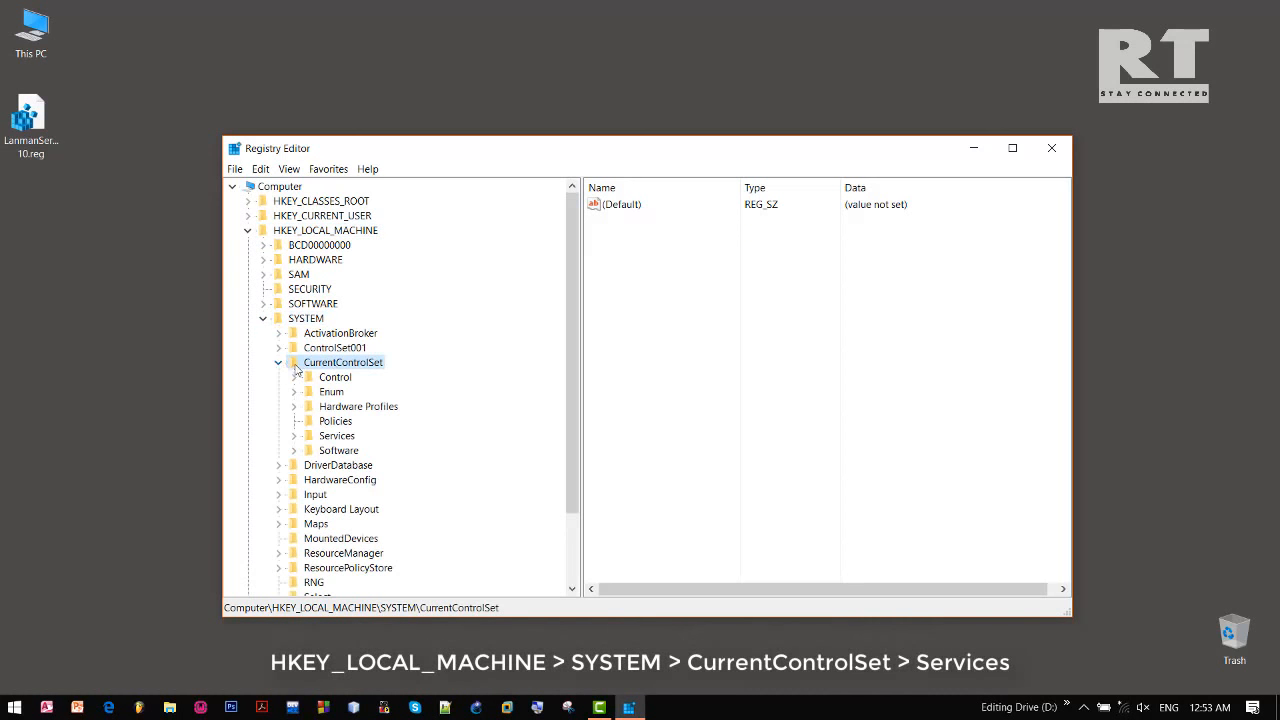
Expand Services and view the LanmanWorkstation key's values, with no LanmanServer key present.
click(336, 436)
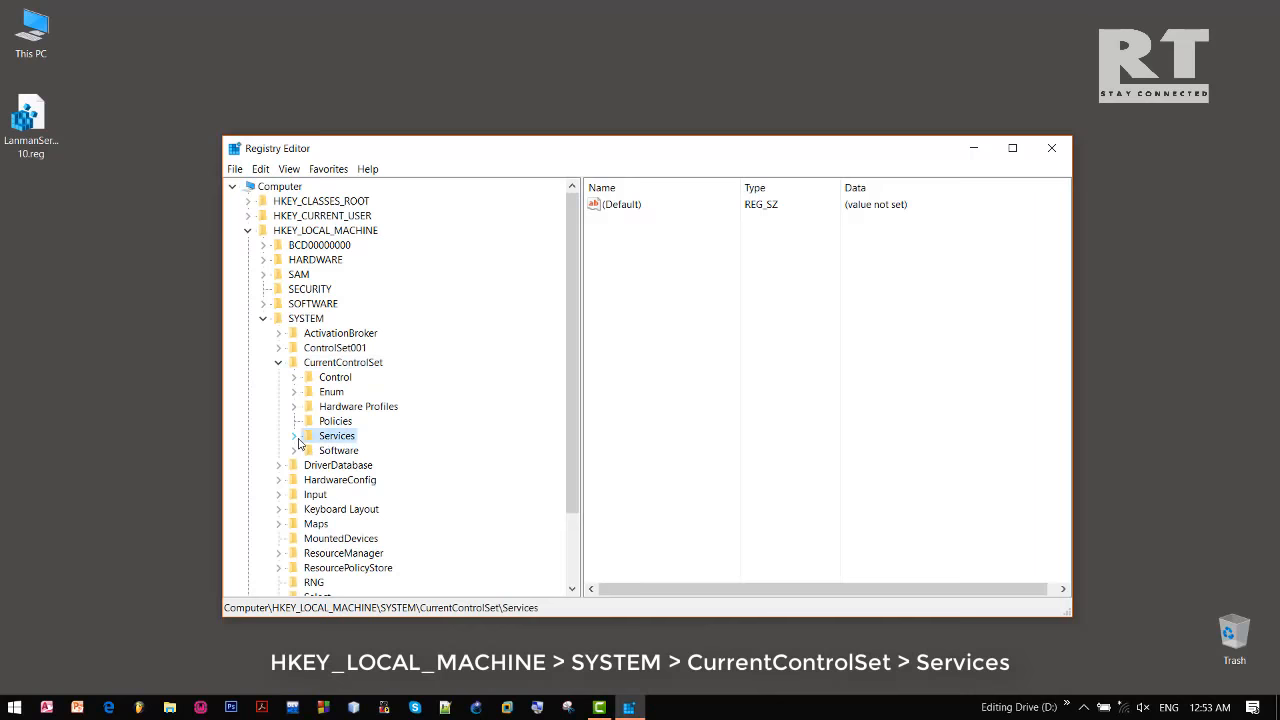
click(294, 436)
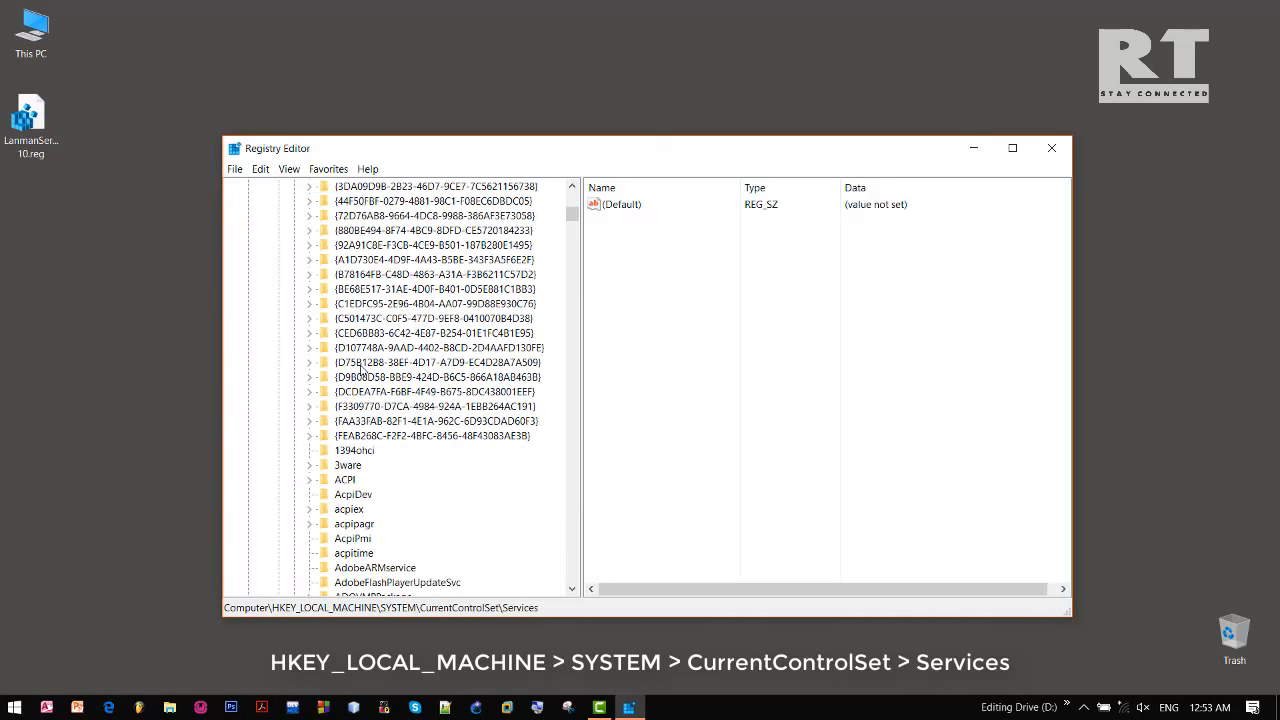
click(376, 494)
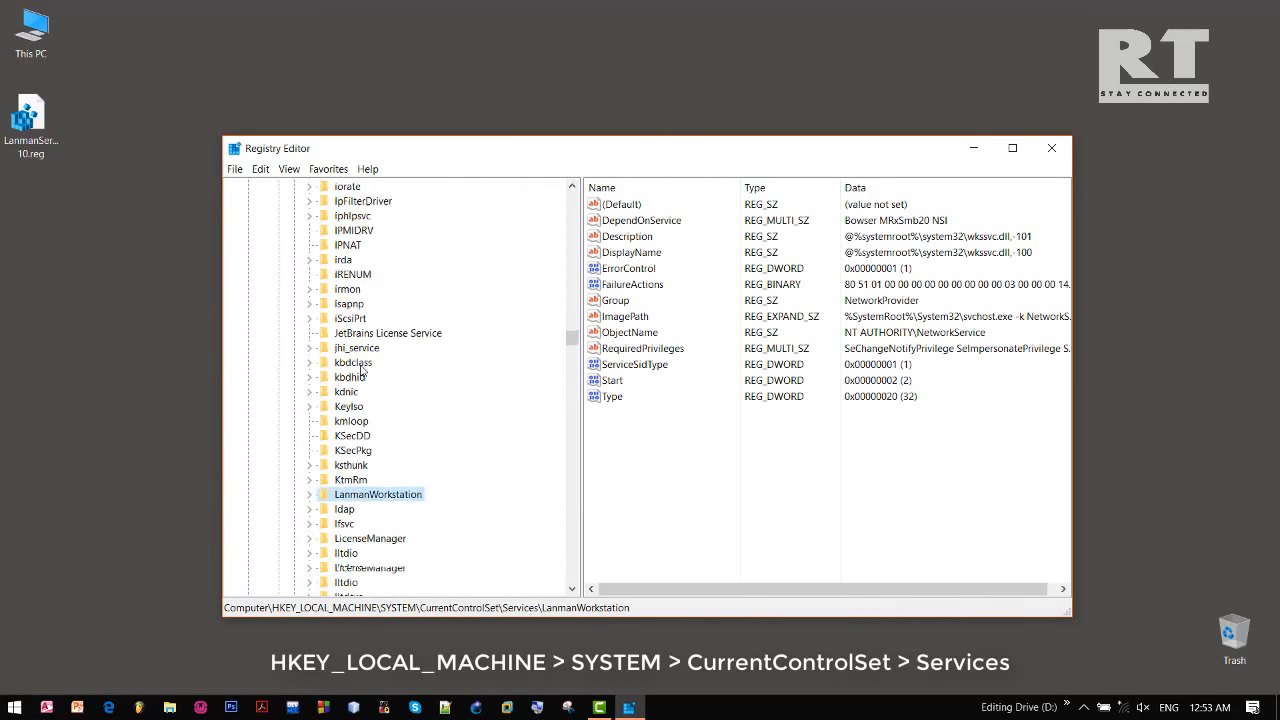
scroll(down, 3)
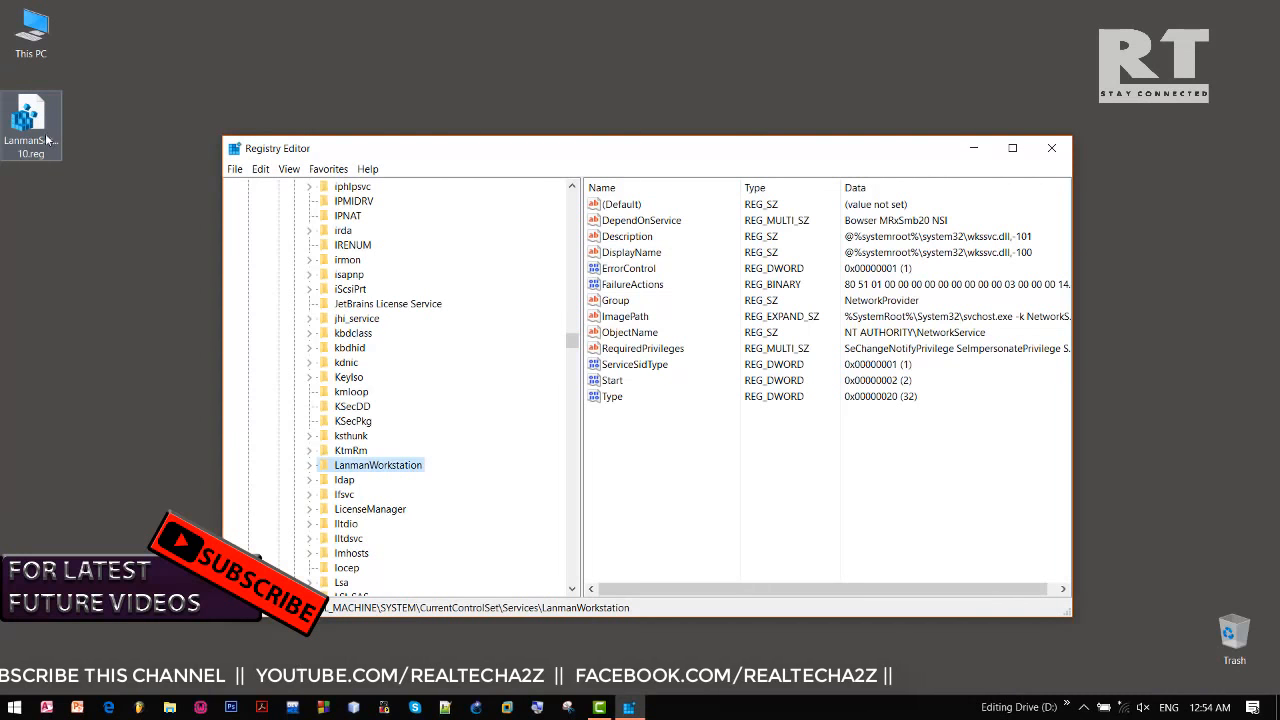
Merge LanmanServer 10.reg into the registry, confirm the success message and close Registry Editor.
right_click(30, 100)
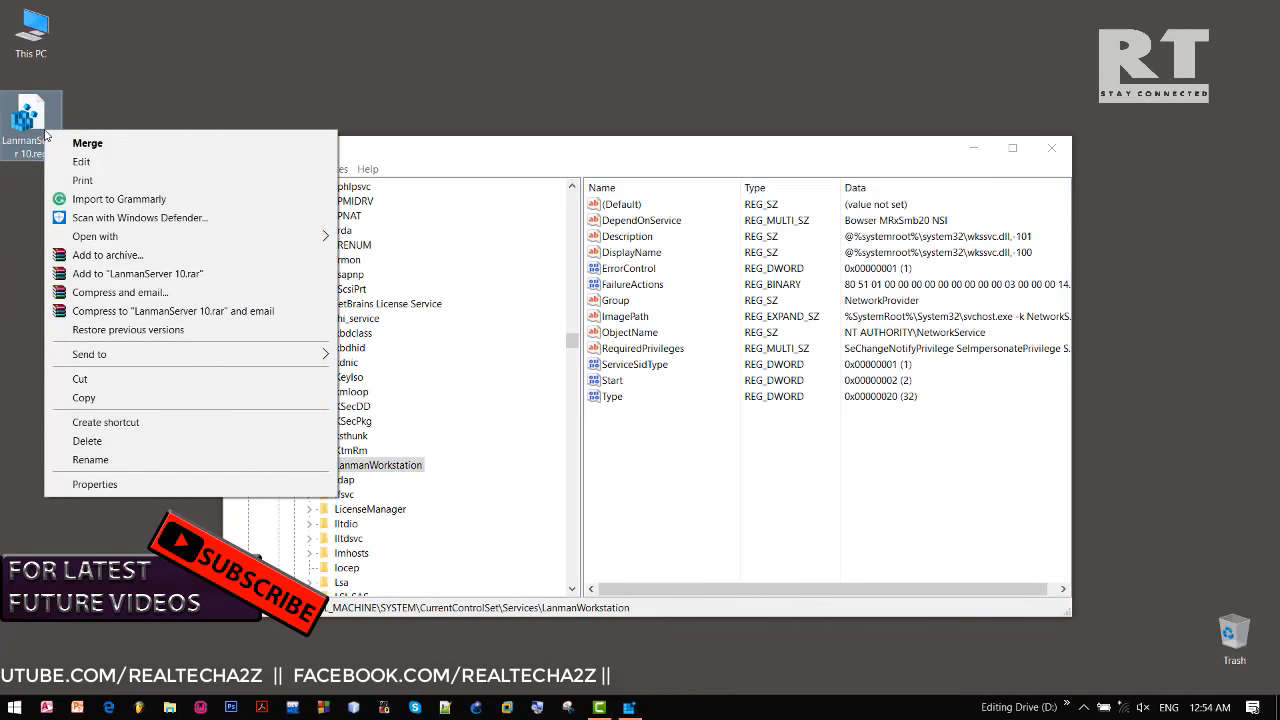
mouse_move(112, 144)
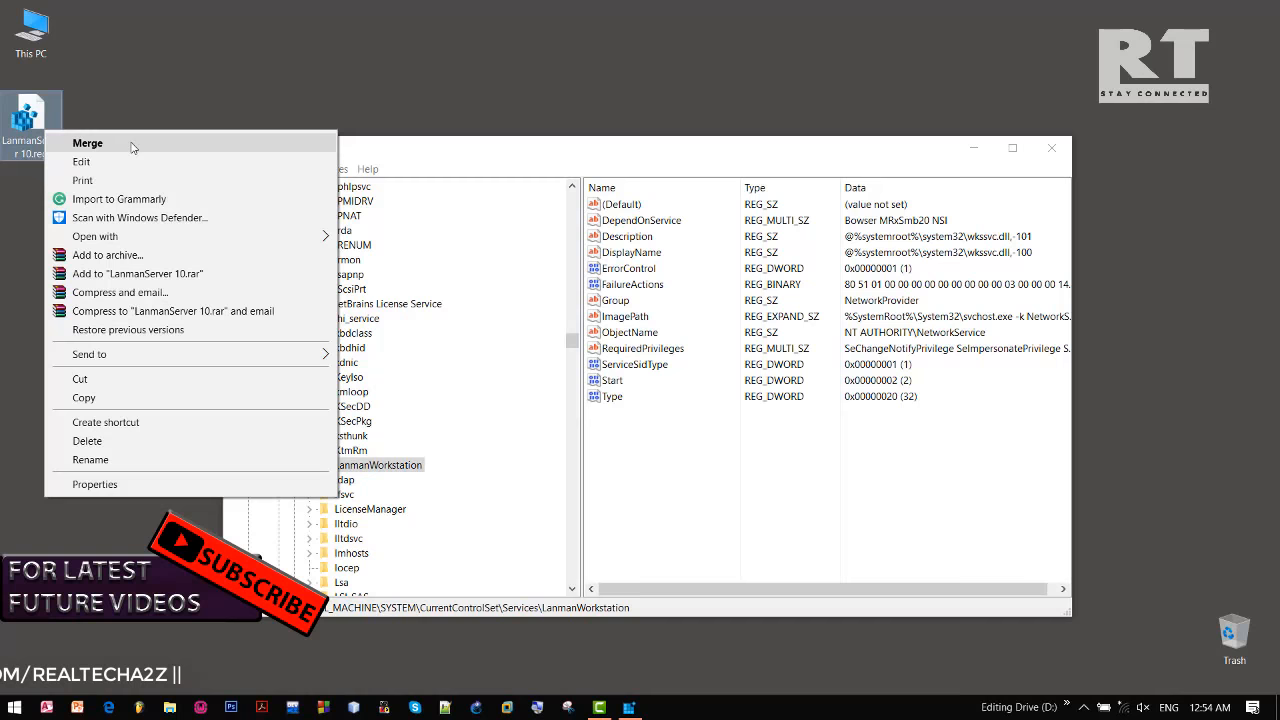
click(88, 144)
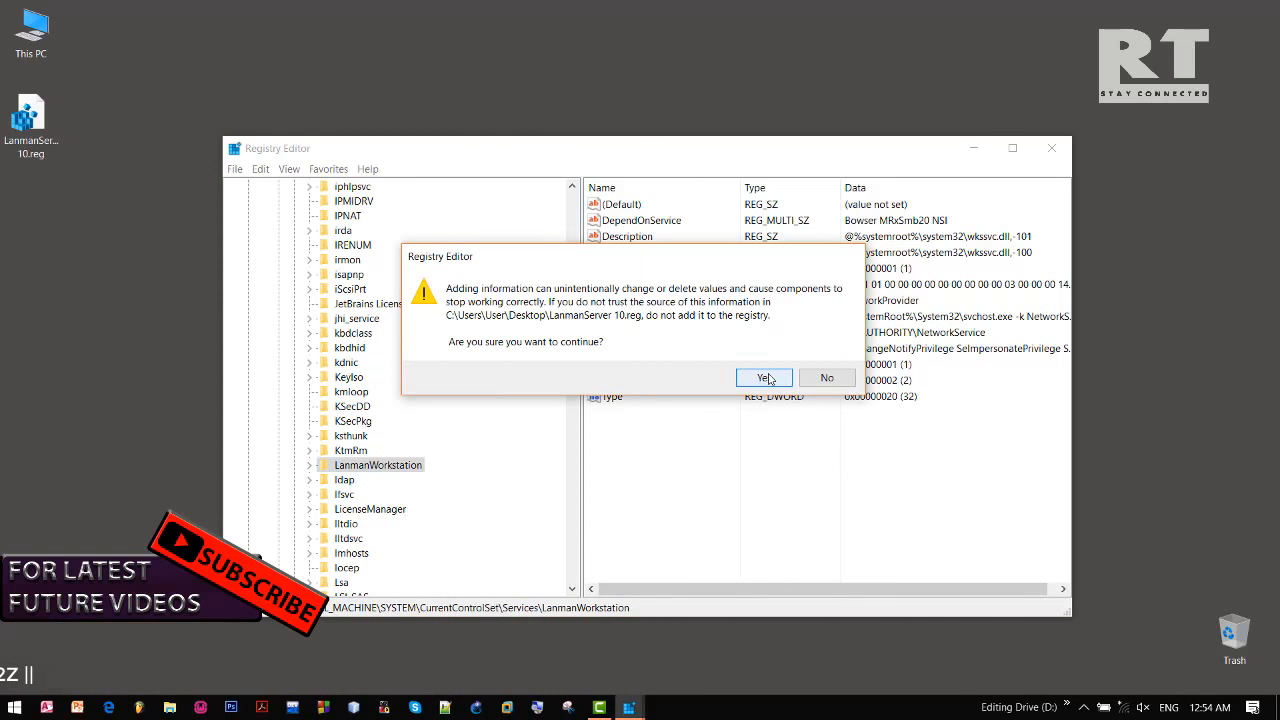
click(764, 376)
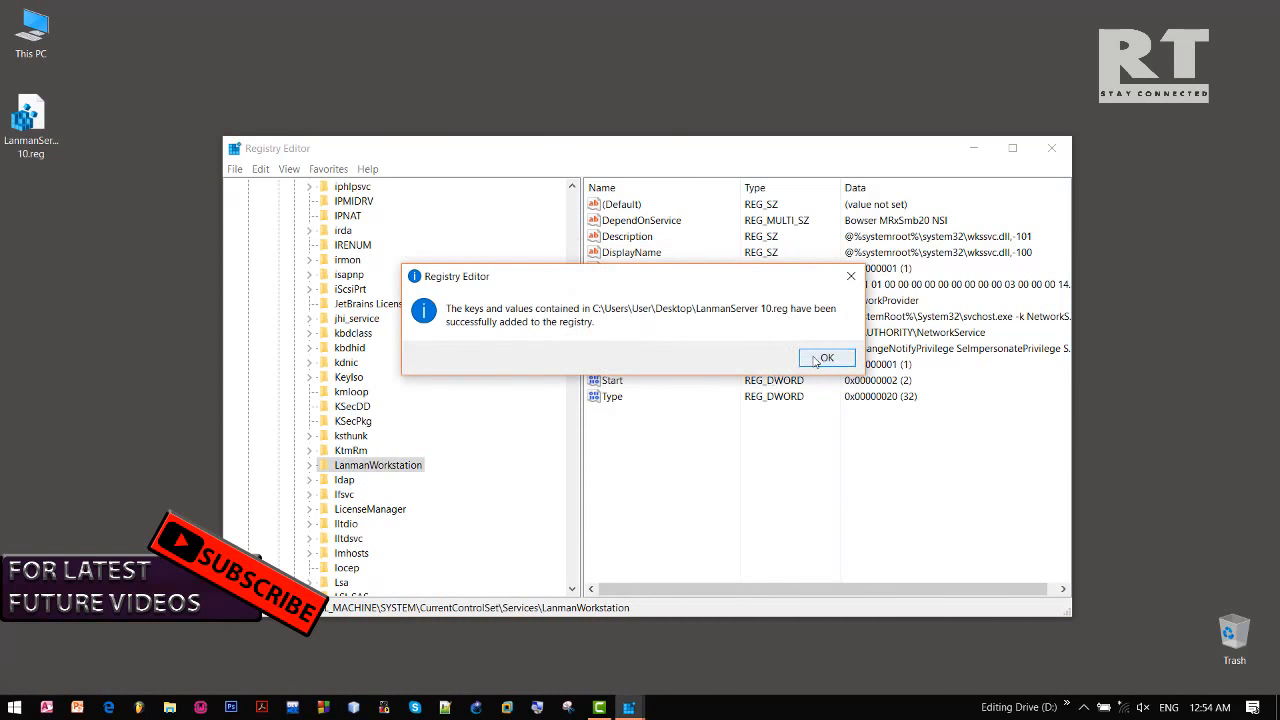
click(826, 358)
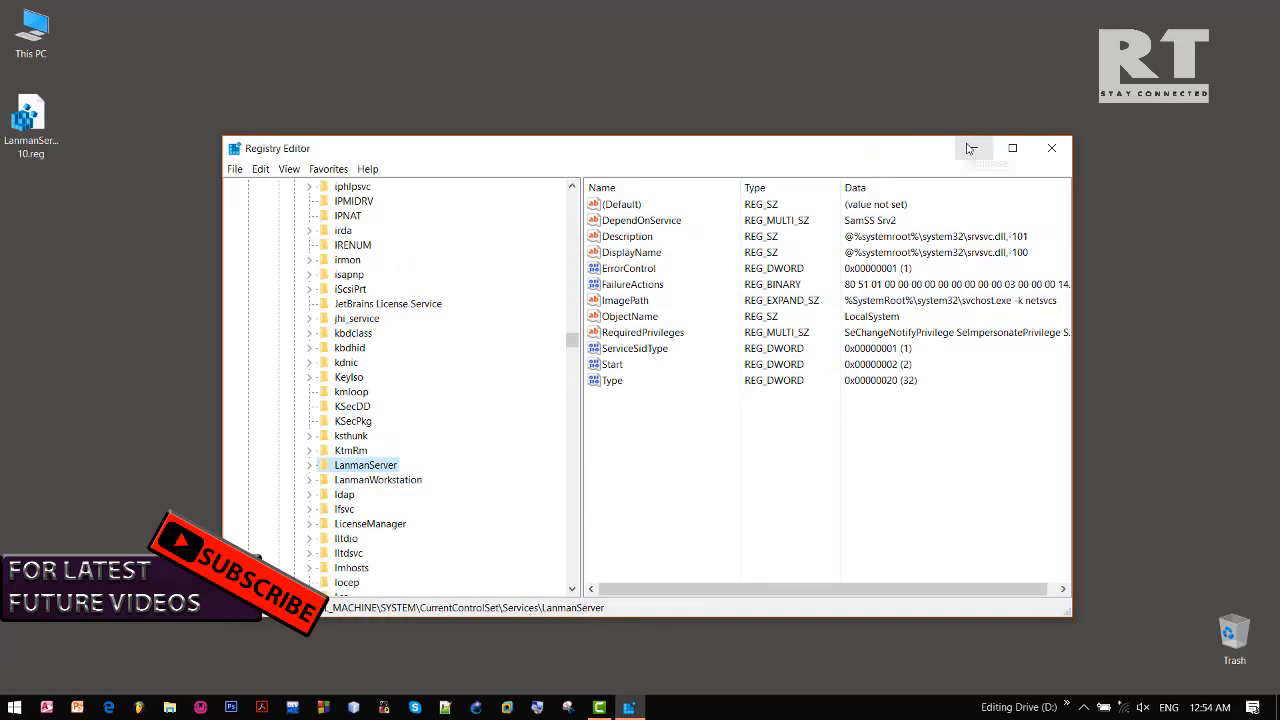
click(1052, 148)
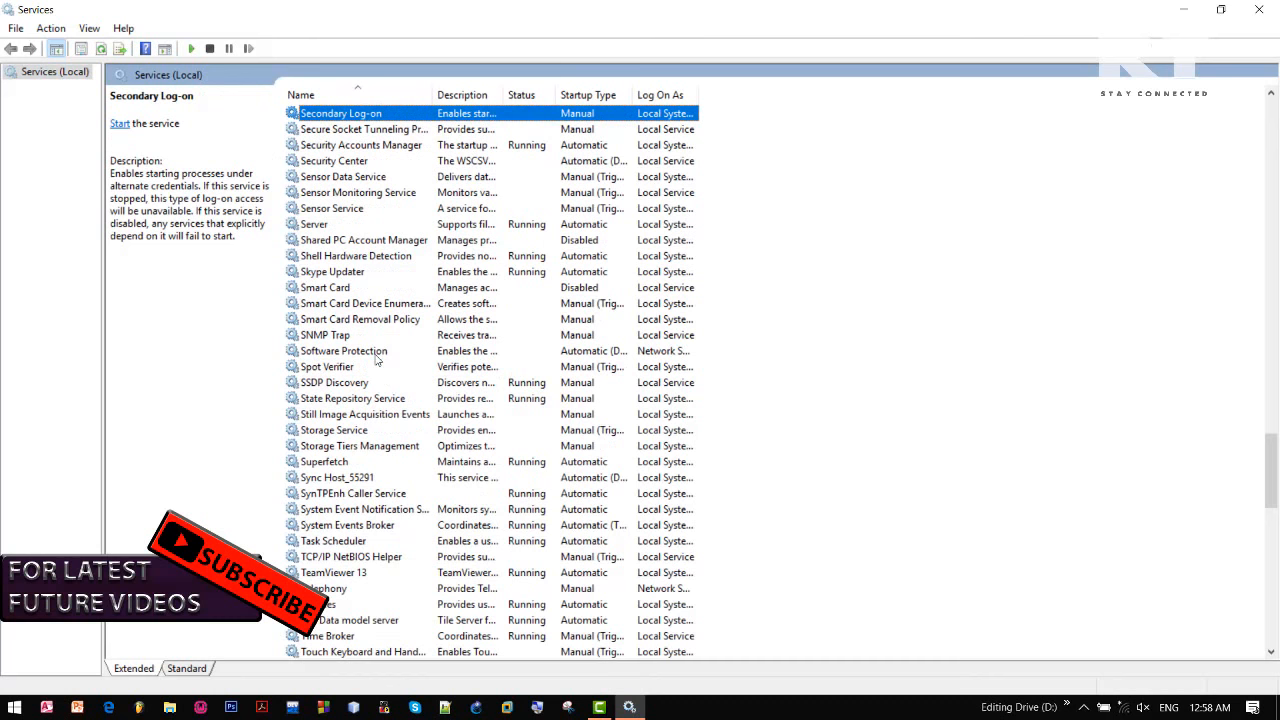
Review the Server service in the Services console and close the window.
click(314, 224)
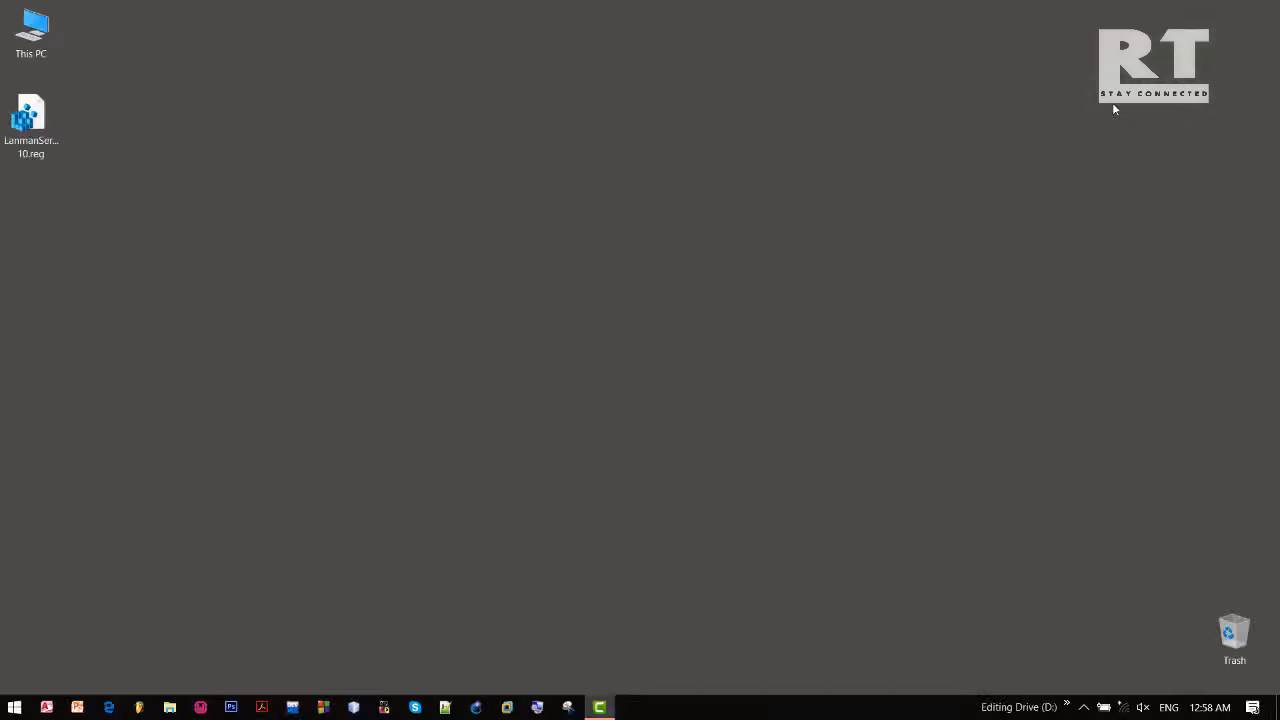
Open This PC and bring up the properties of Editing Drive (D:).
click(32, 24)
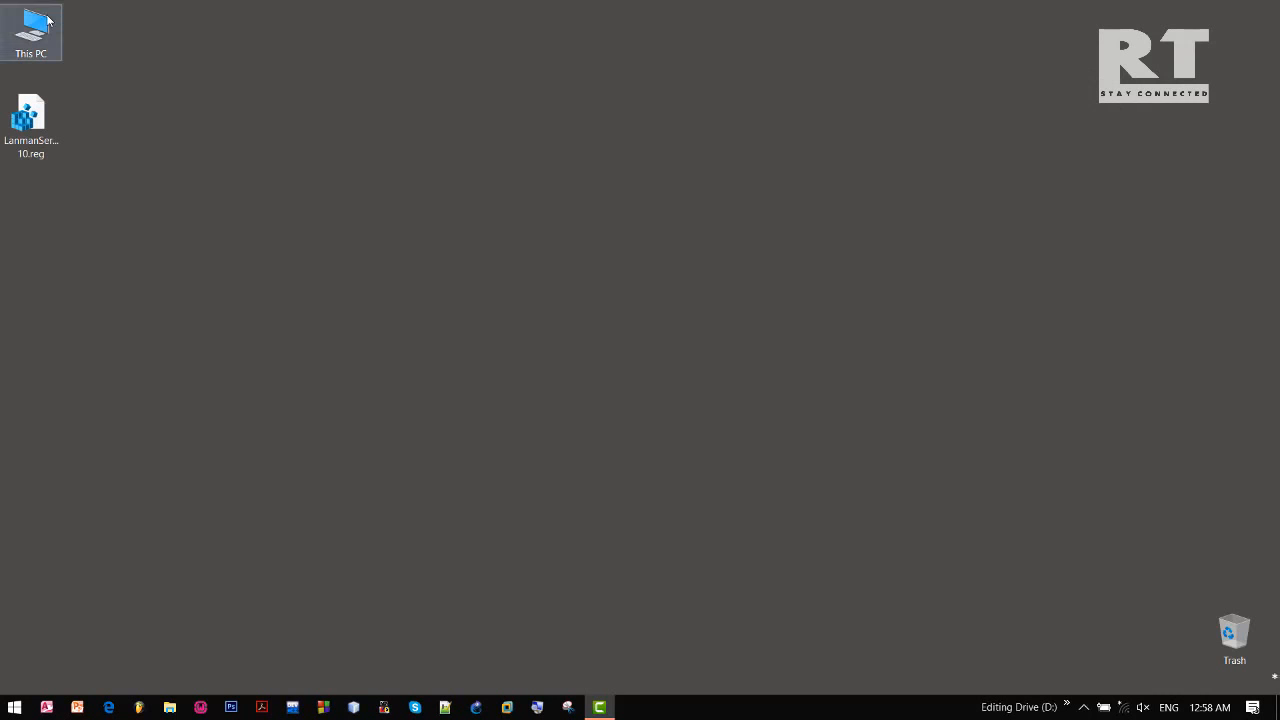
double_click(30, 22)
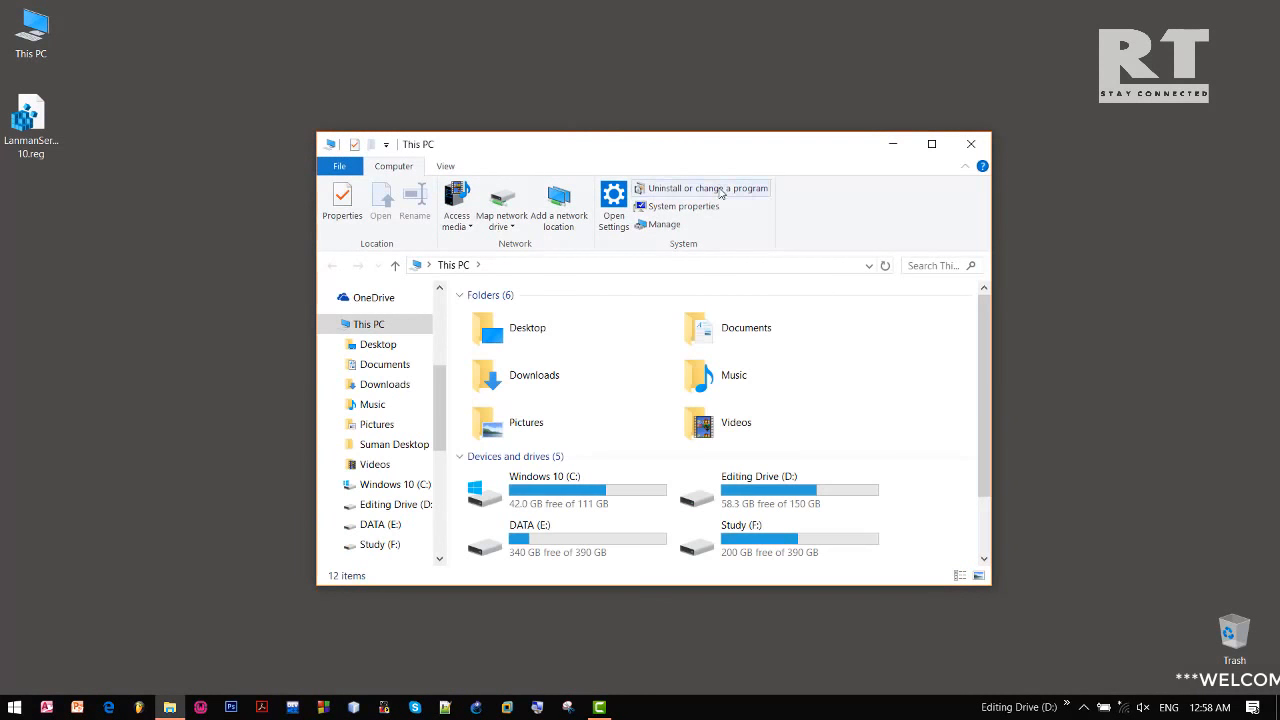
click(780, 488)
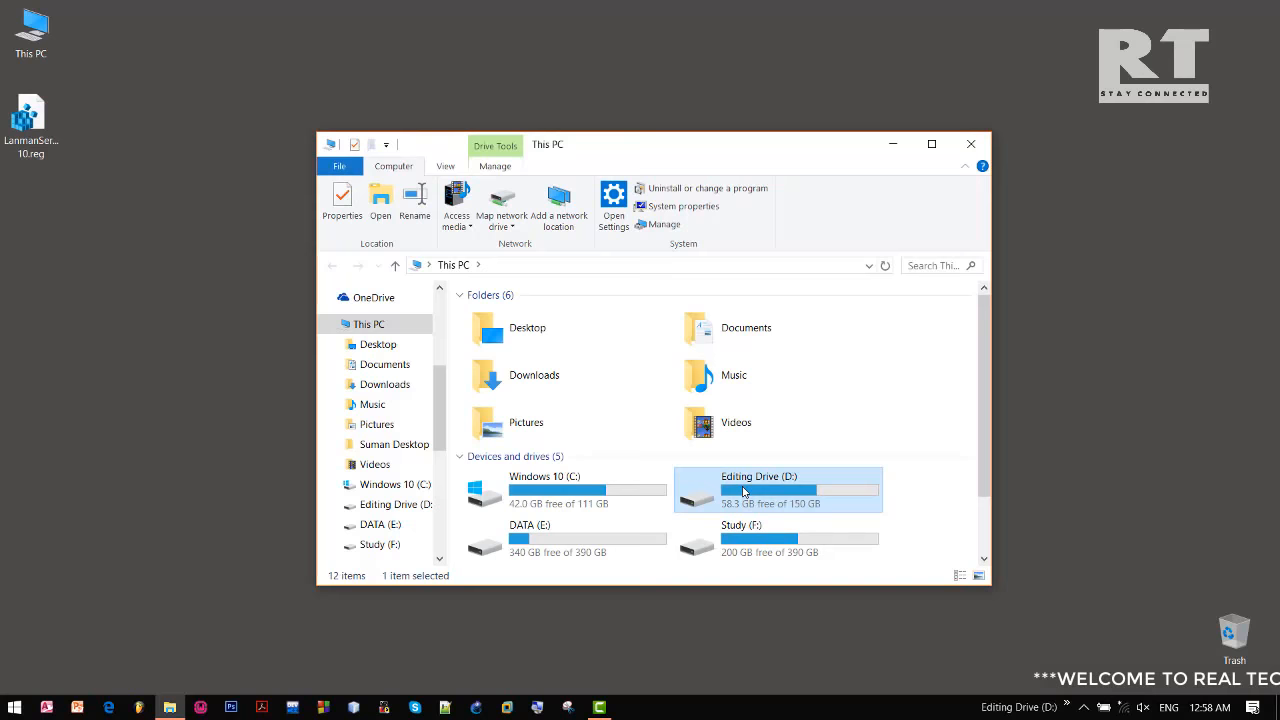
right_click(744, 490)
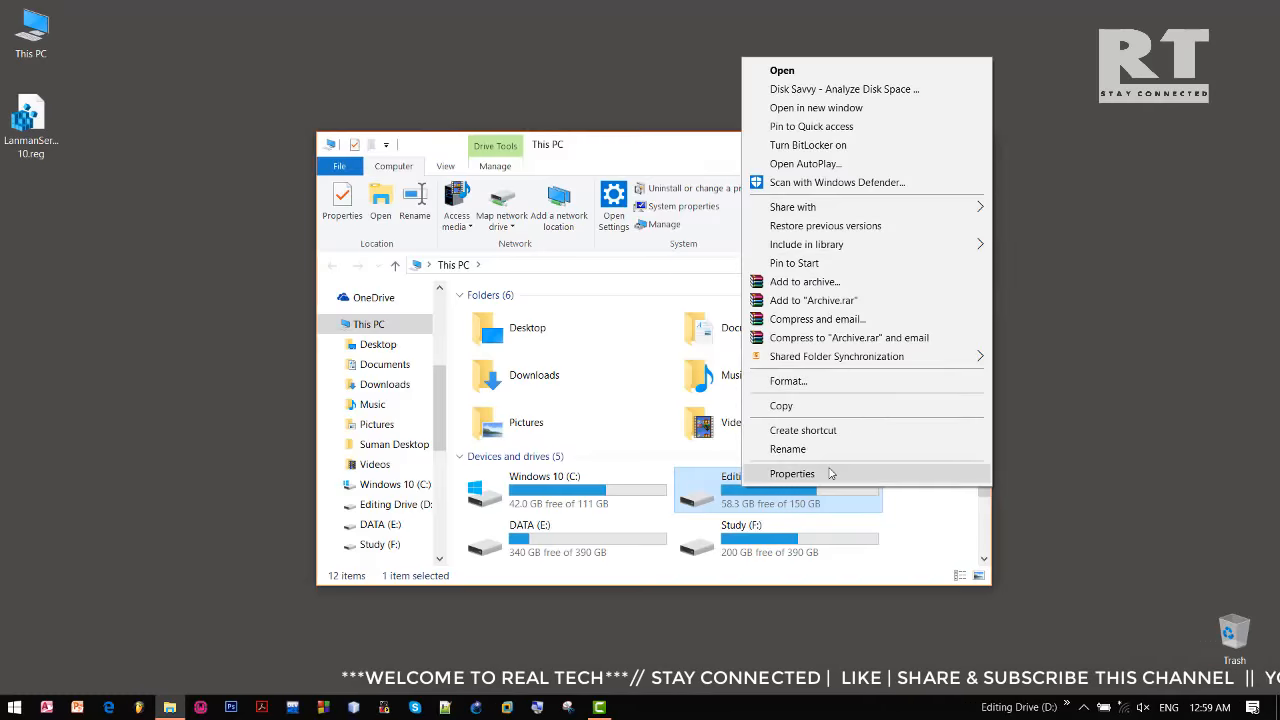
click(792, 472)
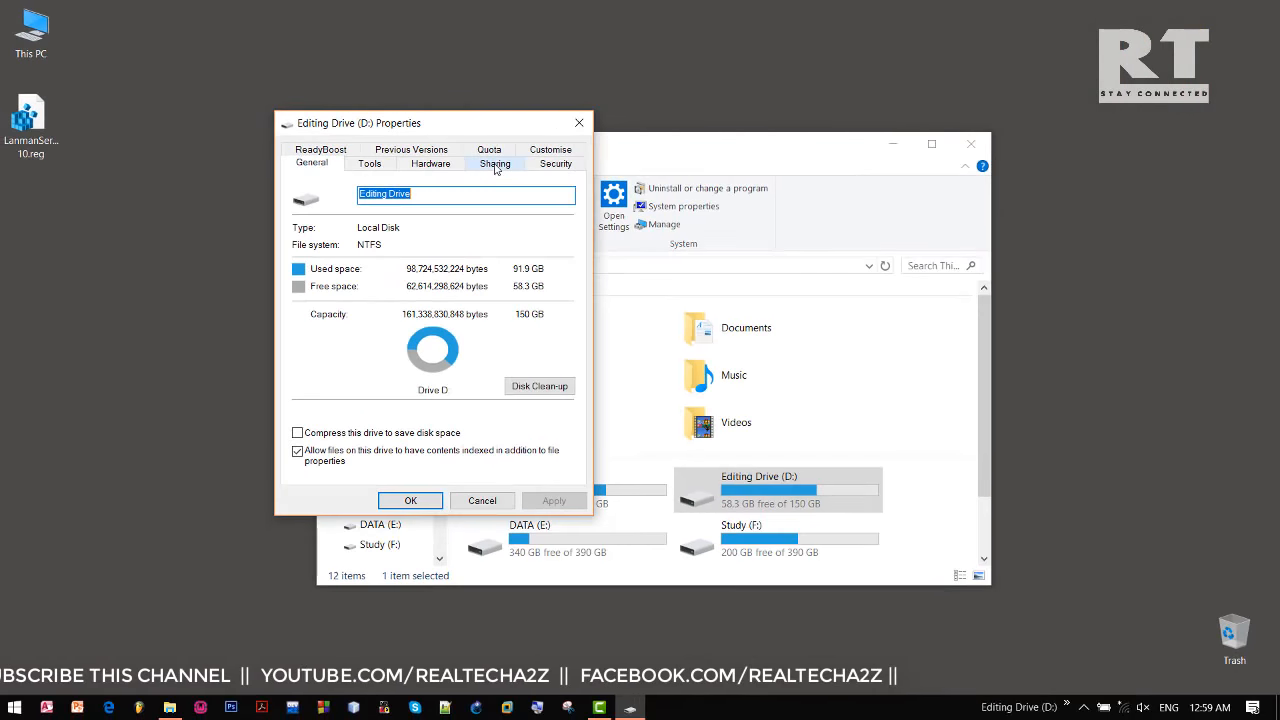
Share the drive as D through Advanced Sharing on the Sharing tab and close the properties.
click(496, 164)
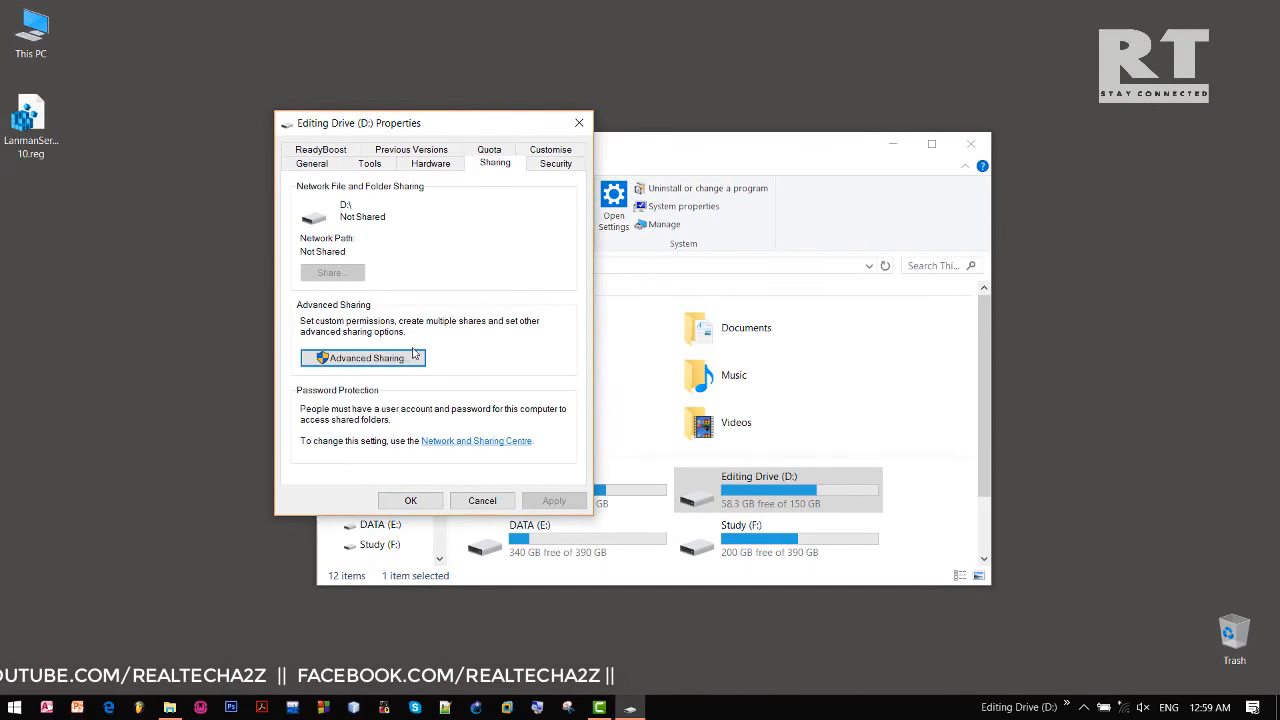
click(362, 356)
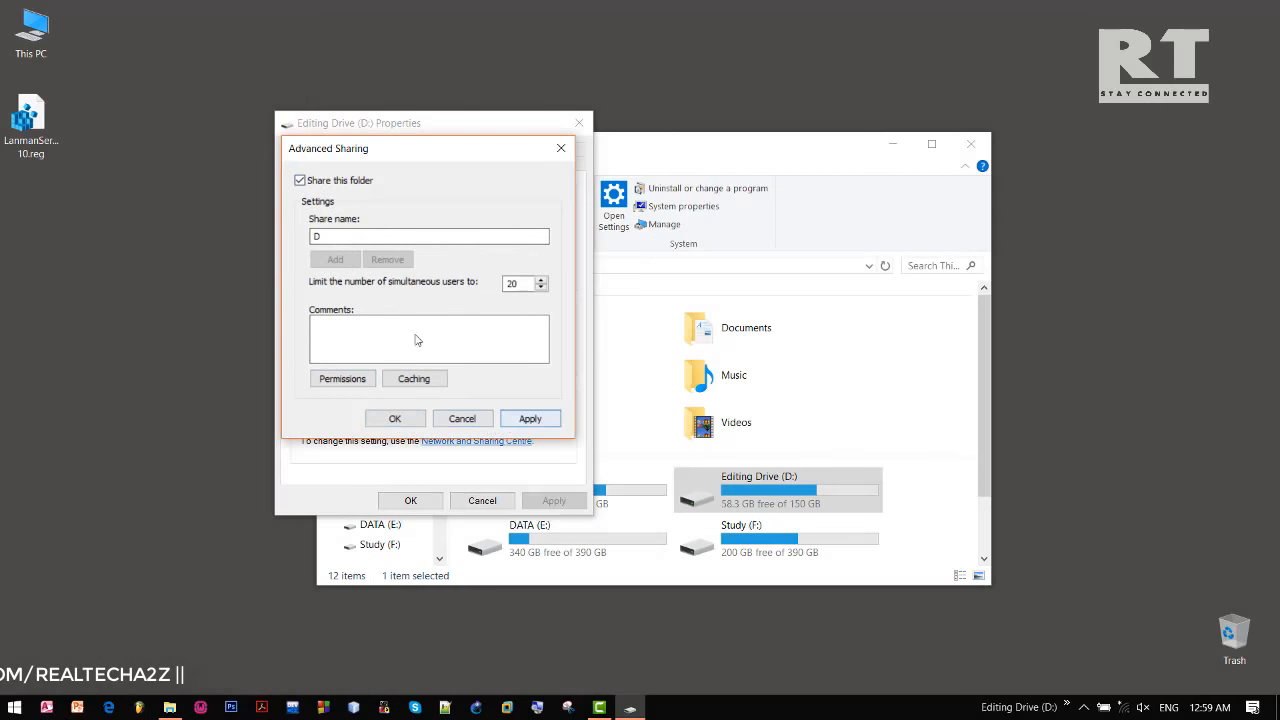
click(394, 418)
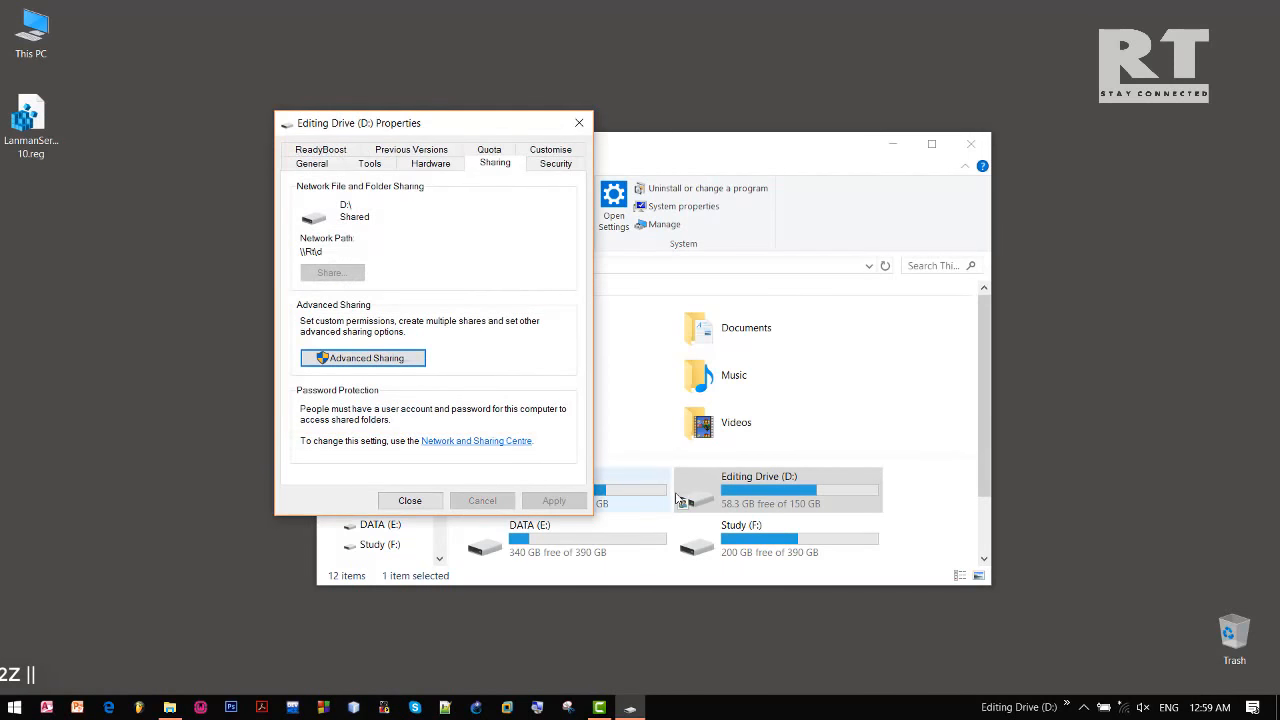
click(410, 500)
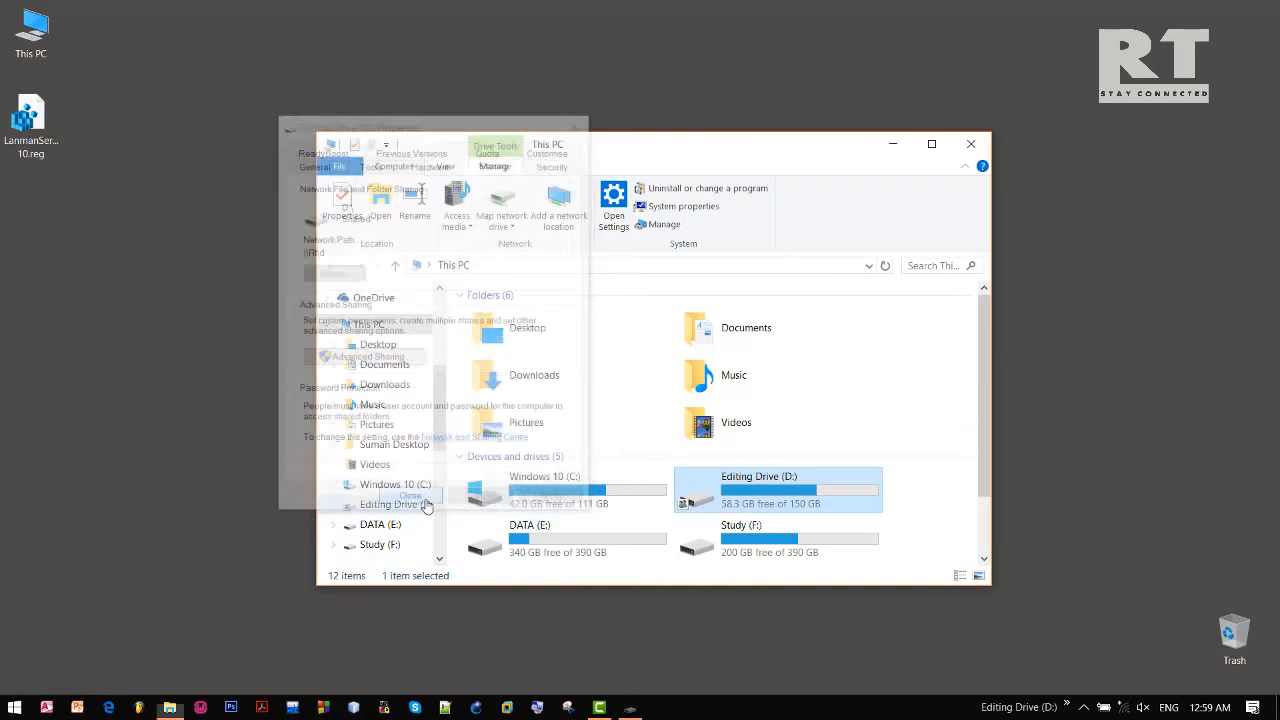